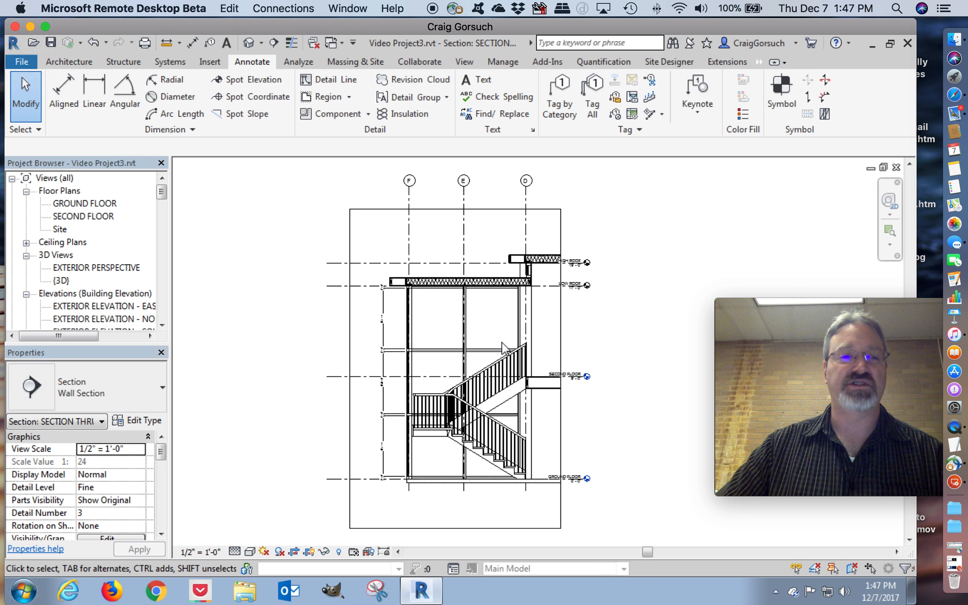
Step: Open the Site floor plan at 1/8" = 1'-0" scale and rename it SITE PLAN
{"action": "left_click", "coordinate": [60, 229]}
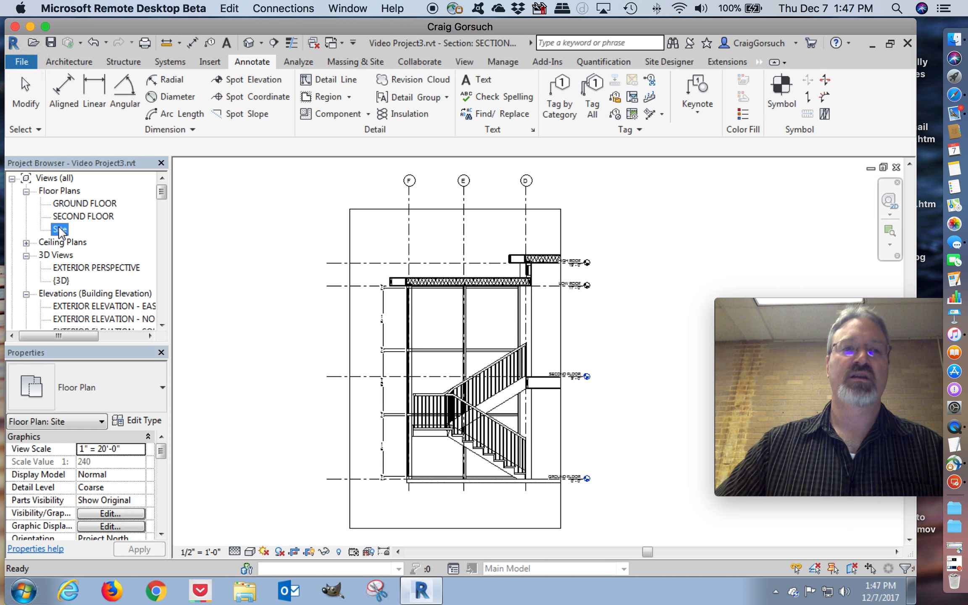
{"action": "double_click", "coordinate": [59, 229]}
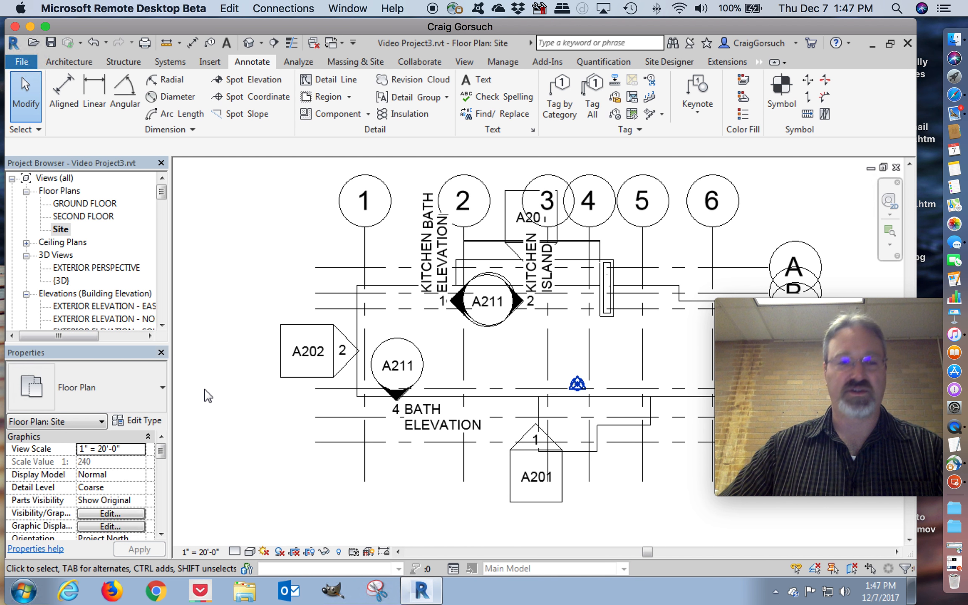
{"action": "mouse_move", "coordinate": [78, 242]}
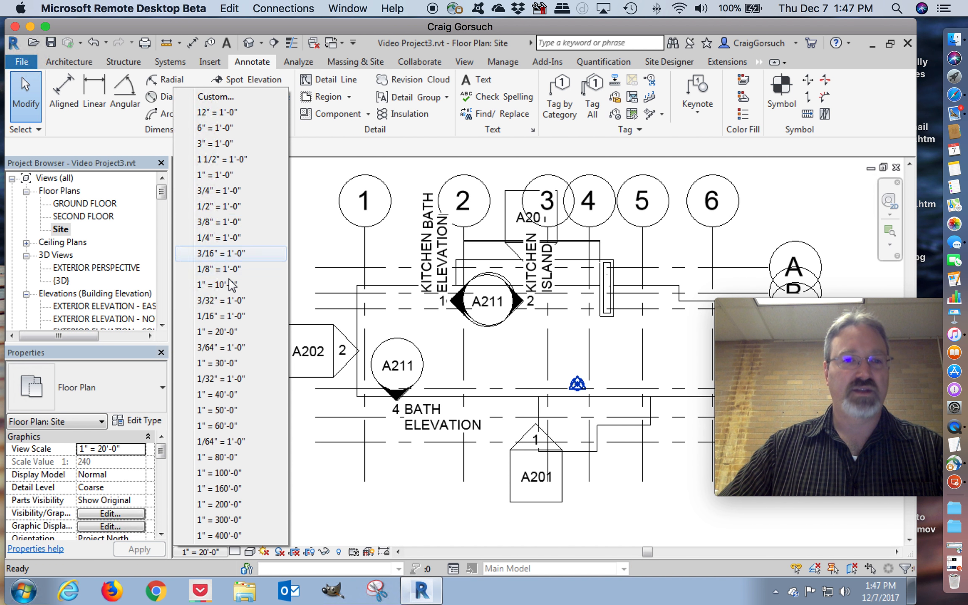
{"action": "left_click", "coordinate": [216, 268]}
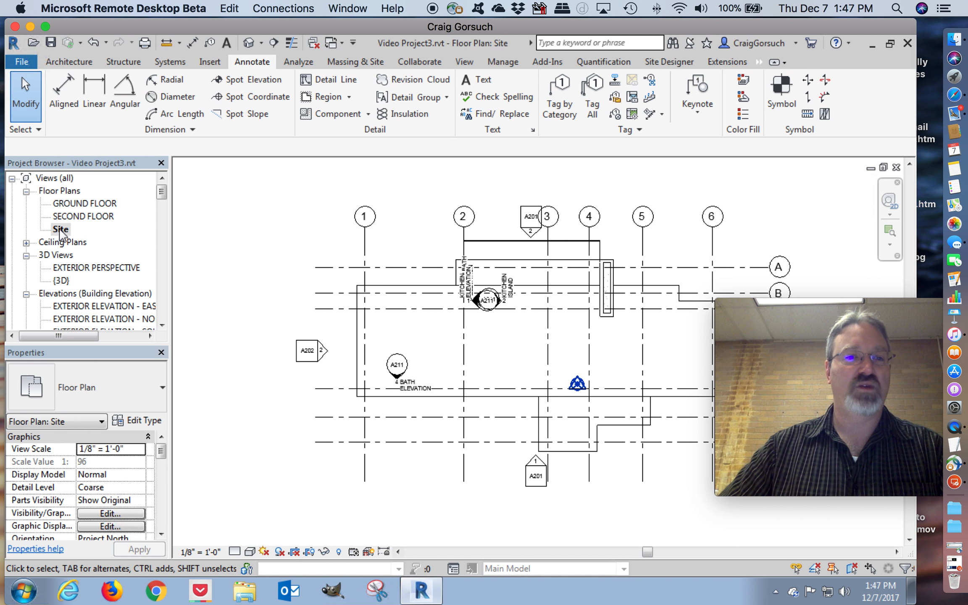
{"action": "right_click", "coordinate": [59, 229]}
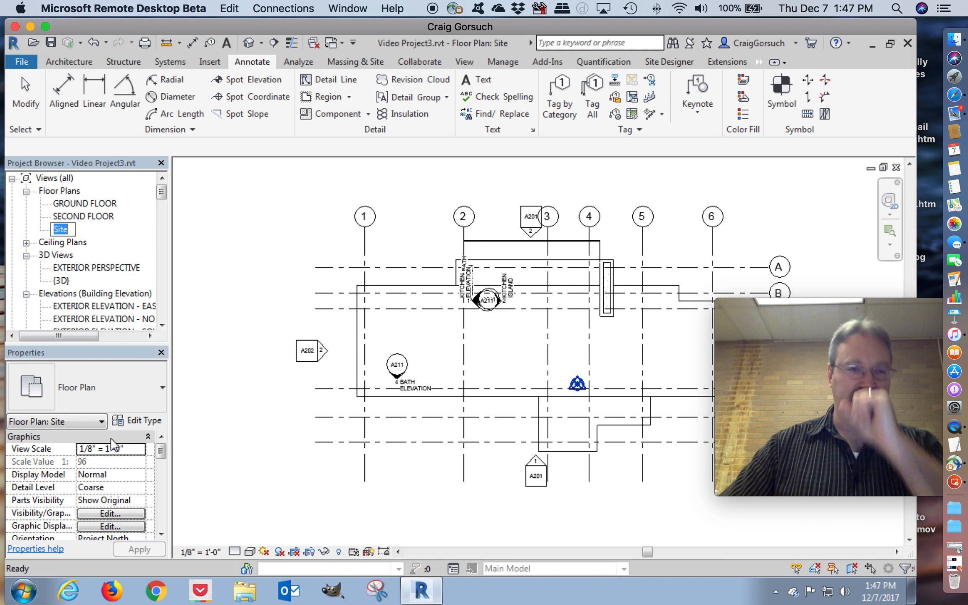
{"action": "key", "text": "capslock"}
{"action": "type", "text": "SITE PLAN"}
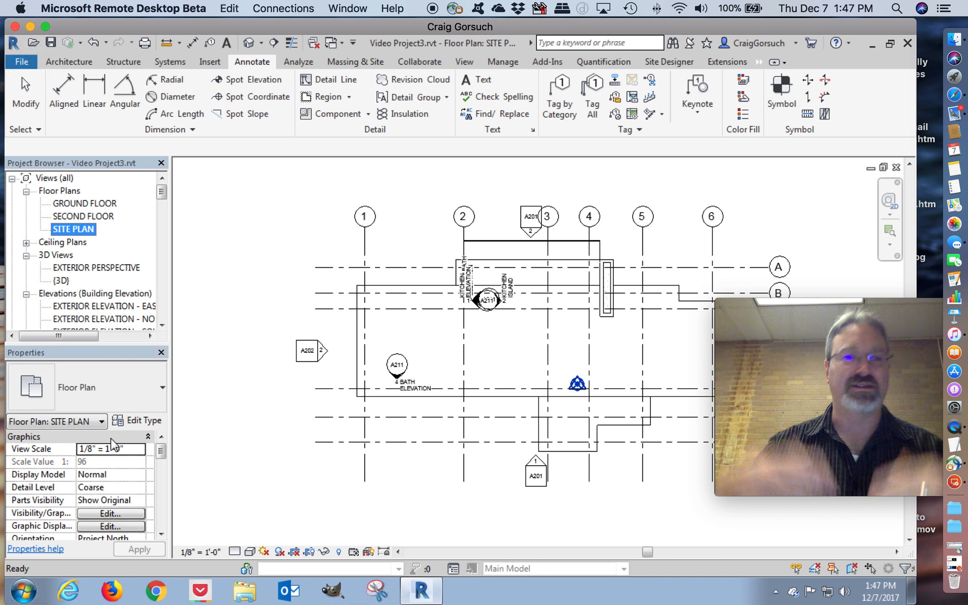
{"action": "mouse_move", "coordinate": [202, 368]}
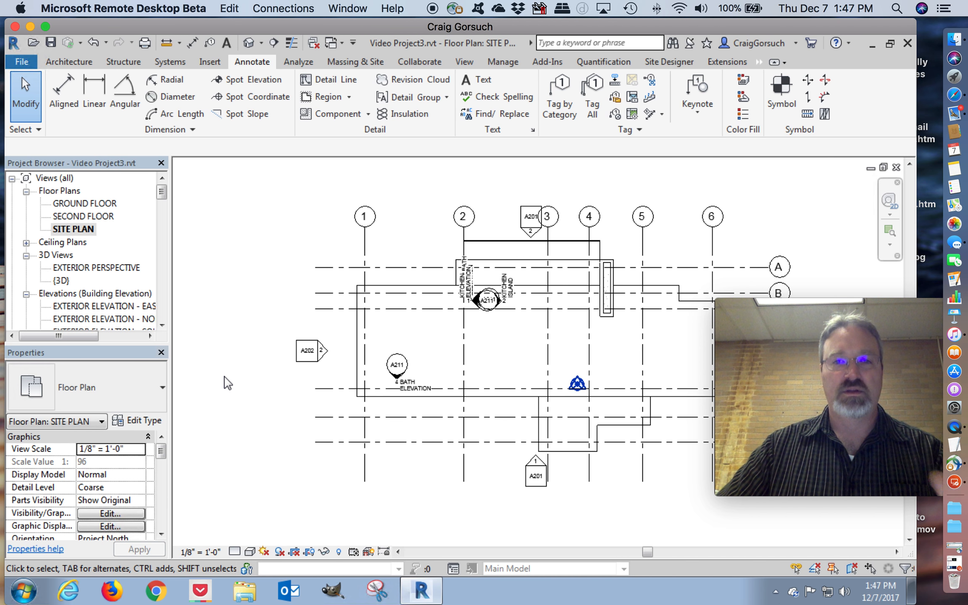
Step: Hide the A202 and bath elevation markers in the SITE PLAN view
{"action": "left_click", "coordinate": [363, 217]}
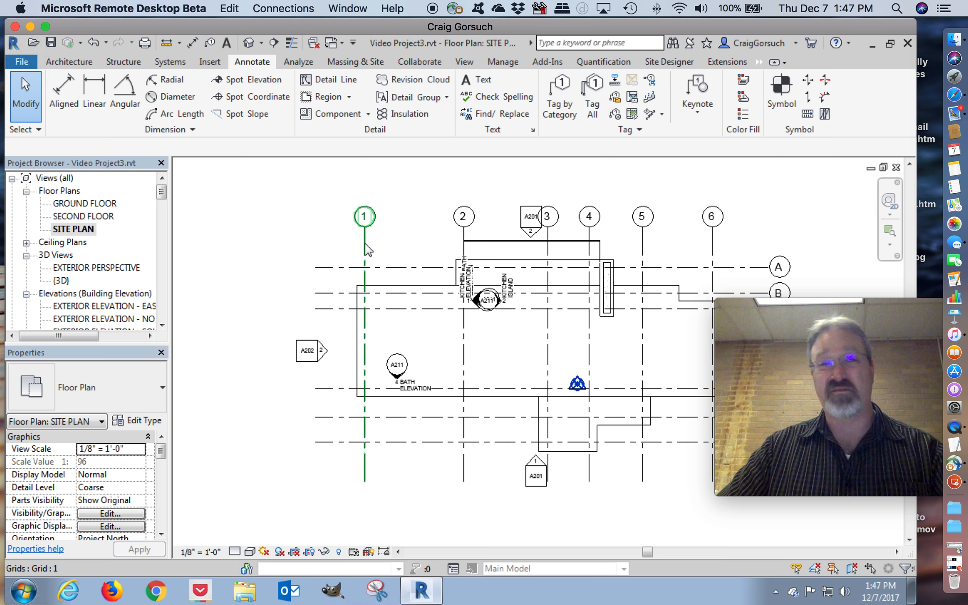
{"action": "left_click", "coordinate": [307, 351]}
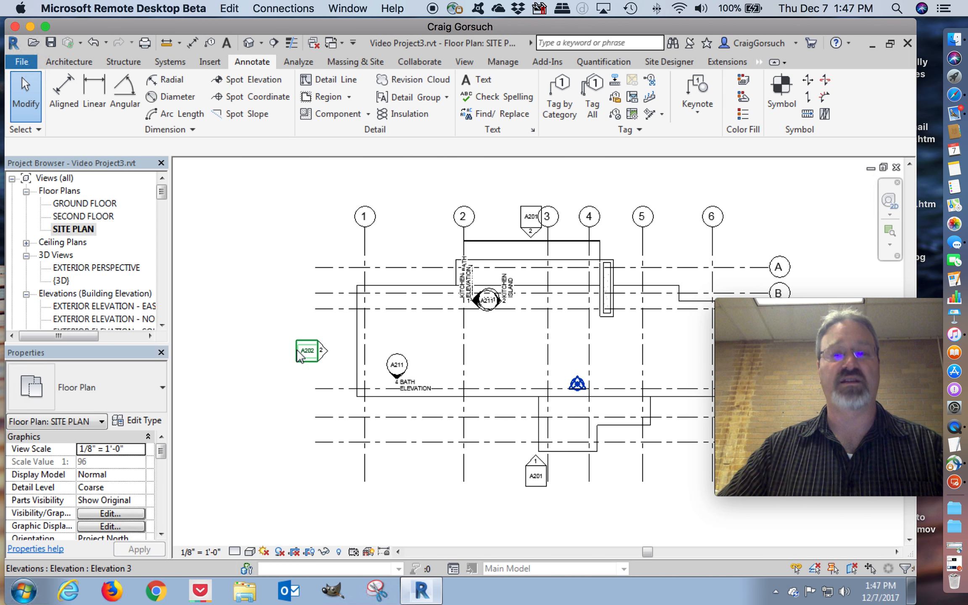
{"action": "mouse_move", "coordinate": [305, 366]}
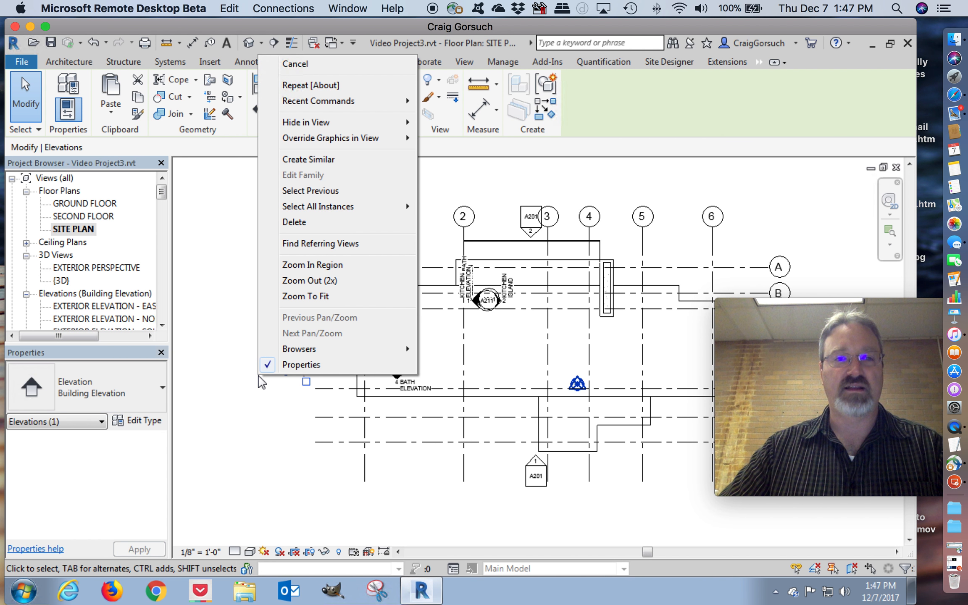
{"action": "mouse_move", "coordinate": [305, 122]}
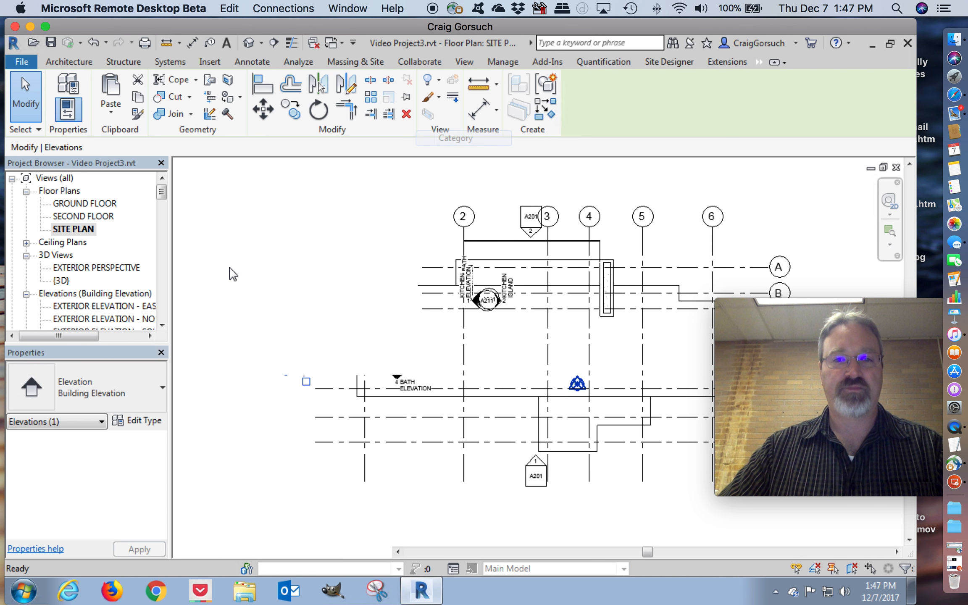
{"action": "left_click", "coordinate": [251, 61]}
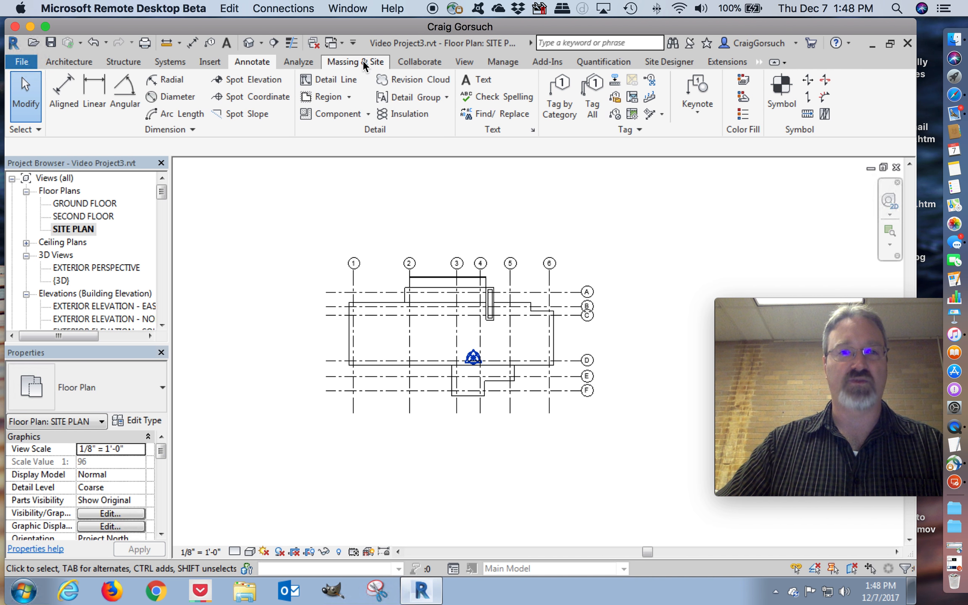
Step: Sketch a rectangular property line around the building, enclosing 9487.50 SF
{"action": "left_click", "coordinate": [355, 61]}
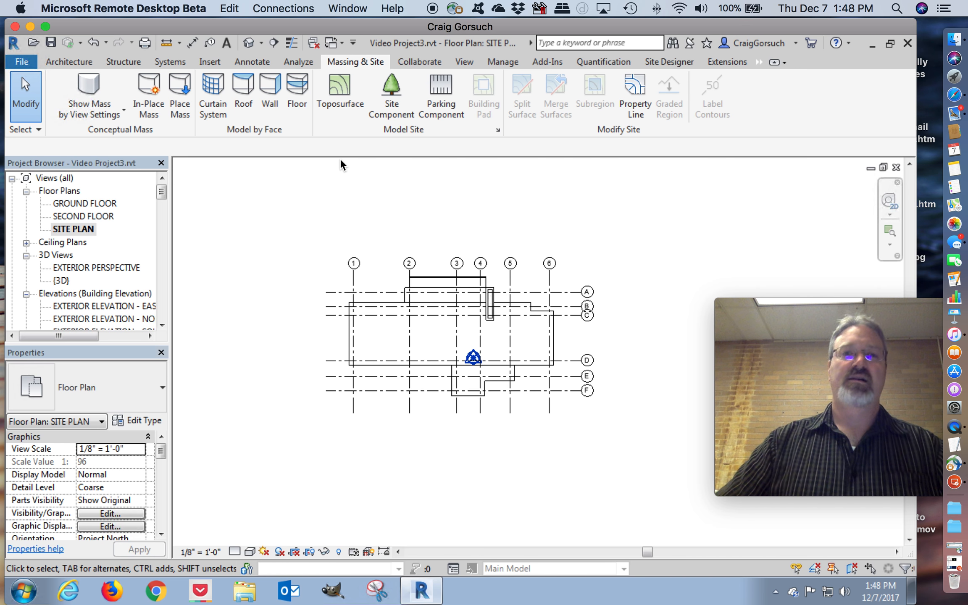
{"action": "mouse_move", "coordinate": [652, 145]}
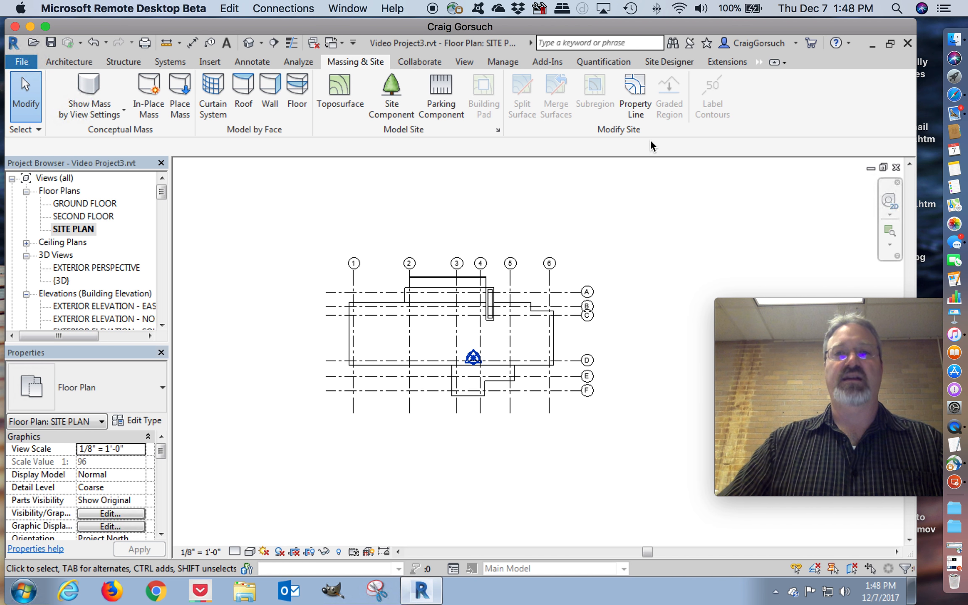
{"action": "mouse_move", "coordinate": [634, 95]}
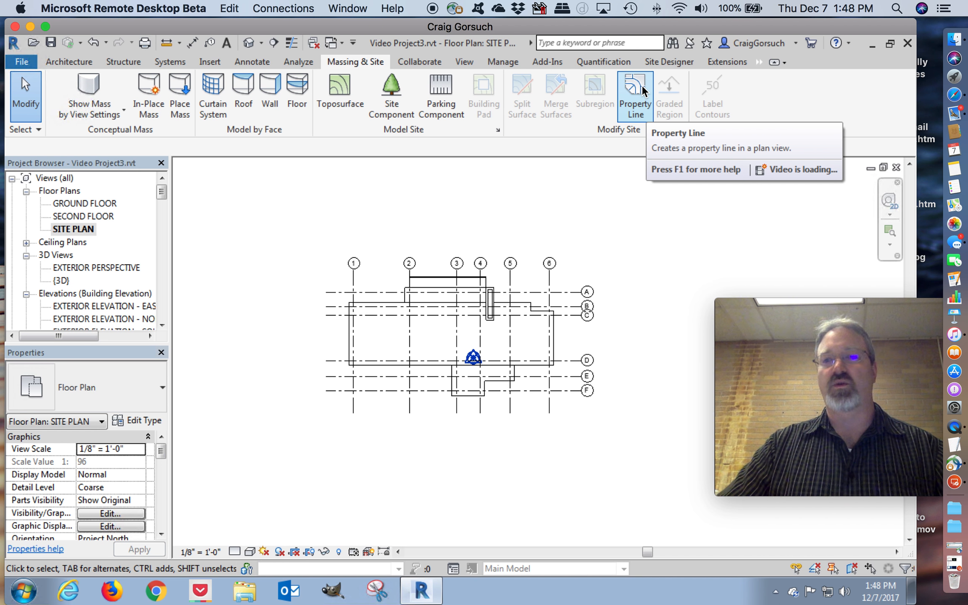
{"action": "left_click", "coordinate": [634, 93]}
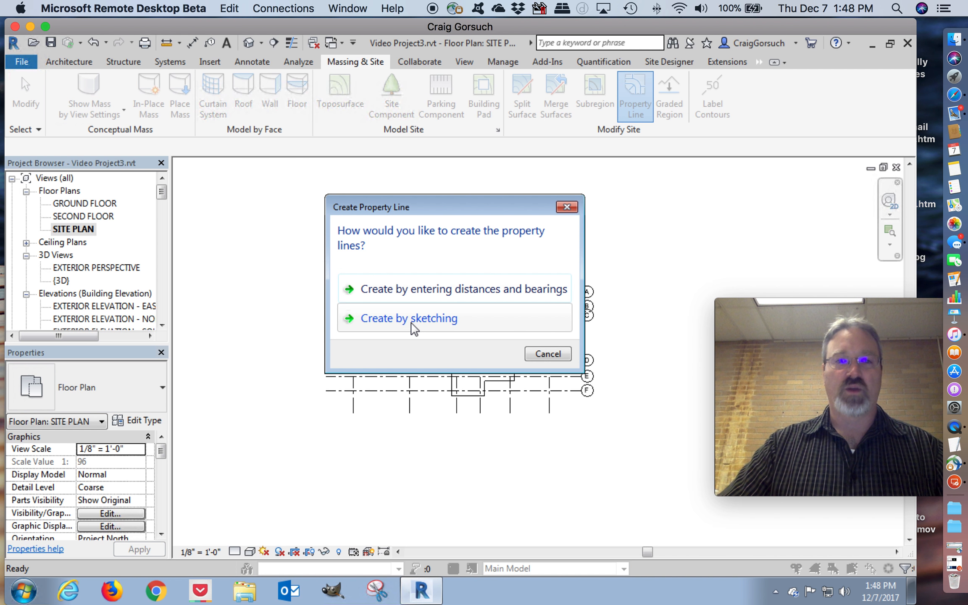
{"action": "left_click", "coordinate": [408, 318]}
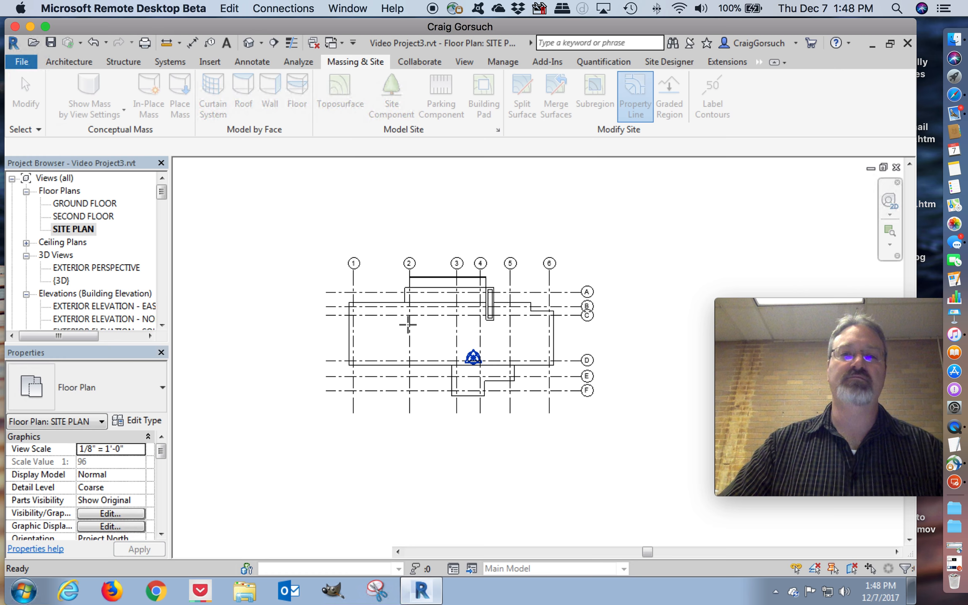
{"action": "left_click", "coordinate": [635, 95]}
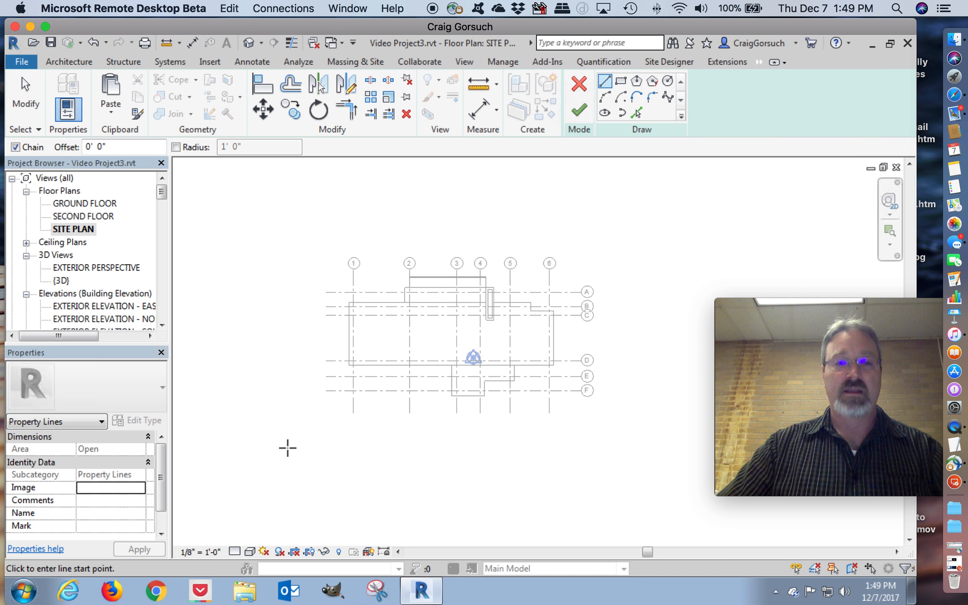
{"action": "mouse_move", "coordinate": [276, 449]}
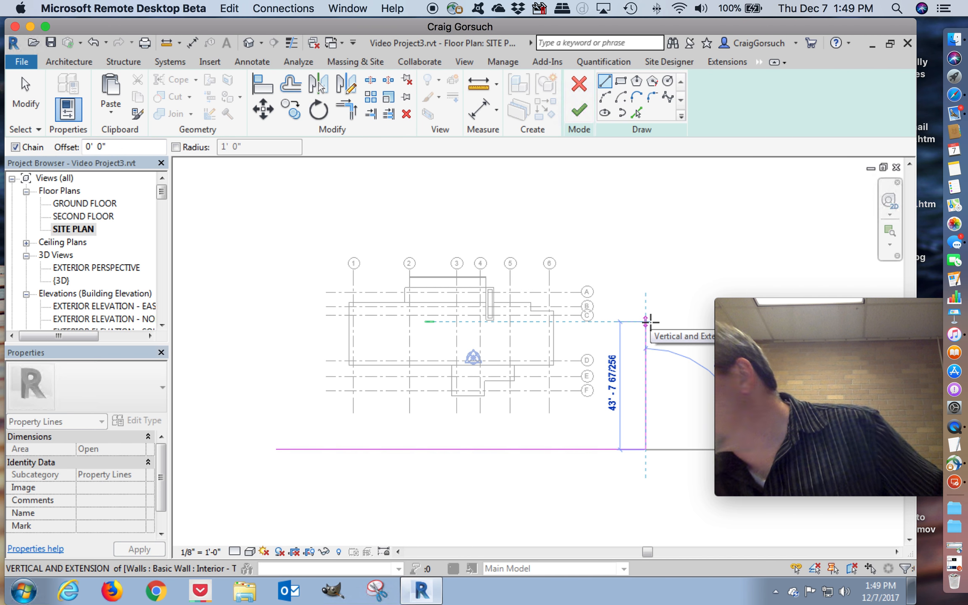
{"action": "type", "text": "75"}
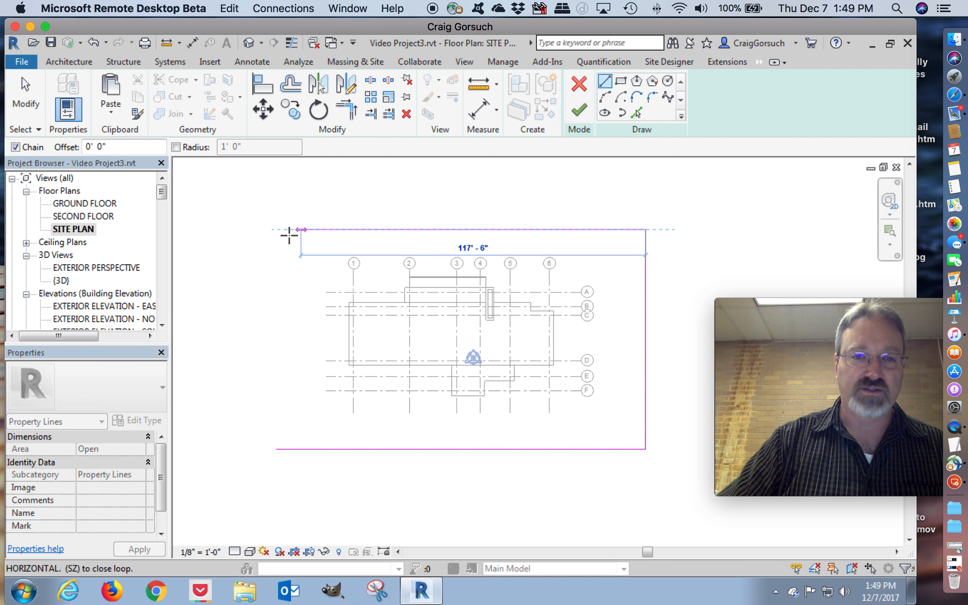
{"action": "left_click_drag", "start_coordinate": [302, 229], "coordinate": [276, 237]}
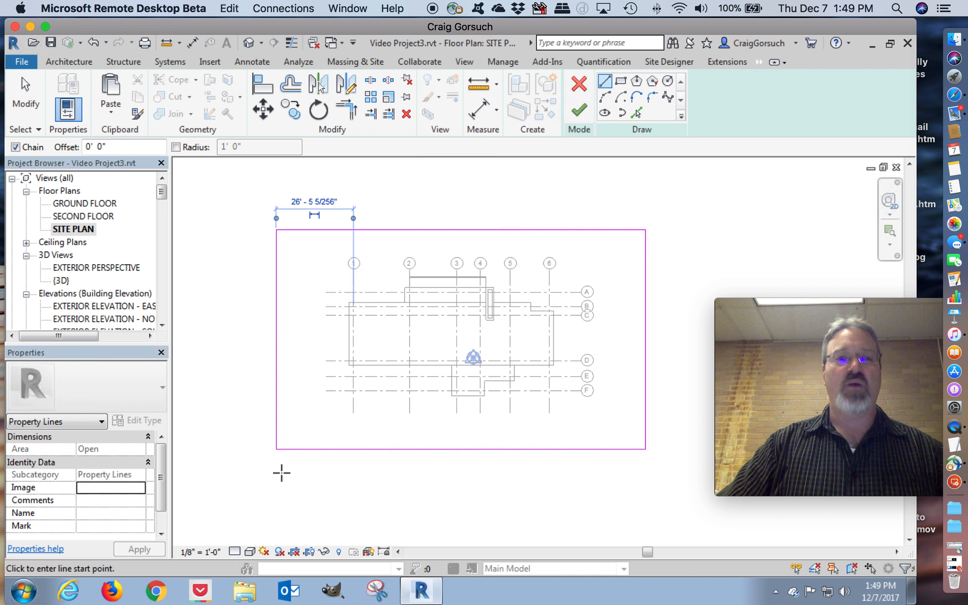
{"action": "mouse_move", "coordinate": [26, 102]}
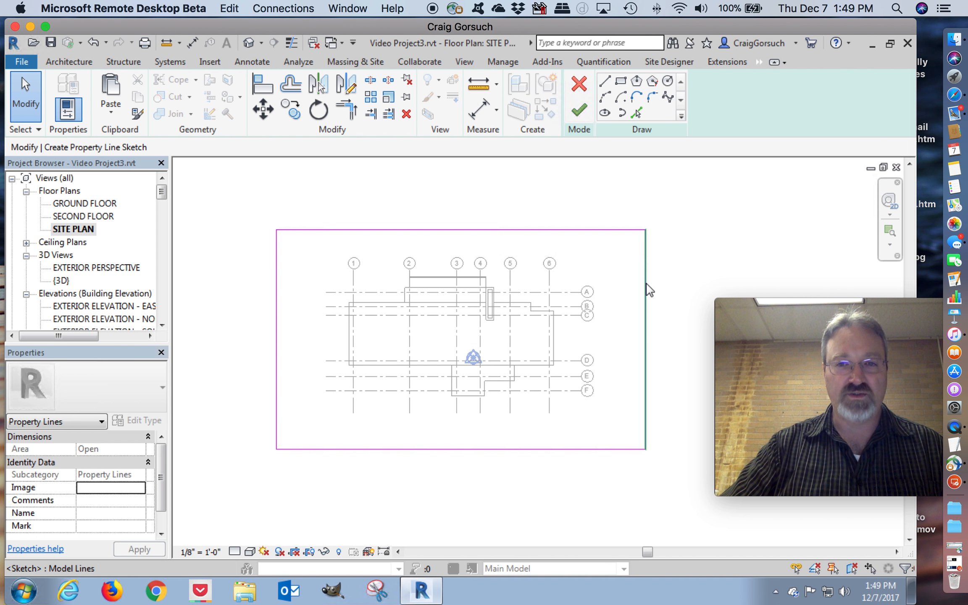
{"action": "left_click", "coordinate": [645, 340]}
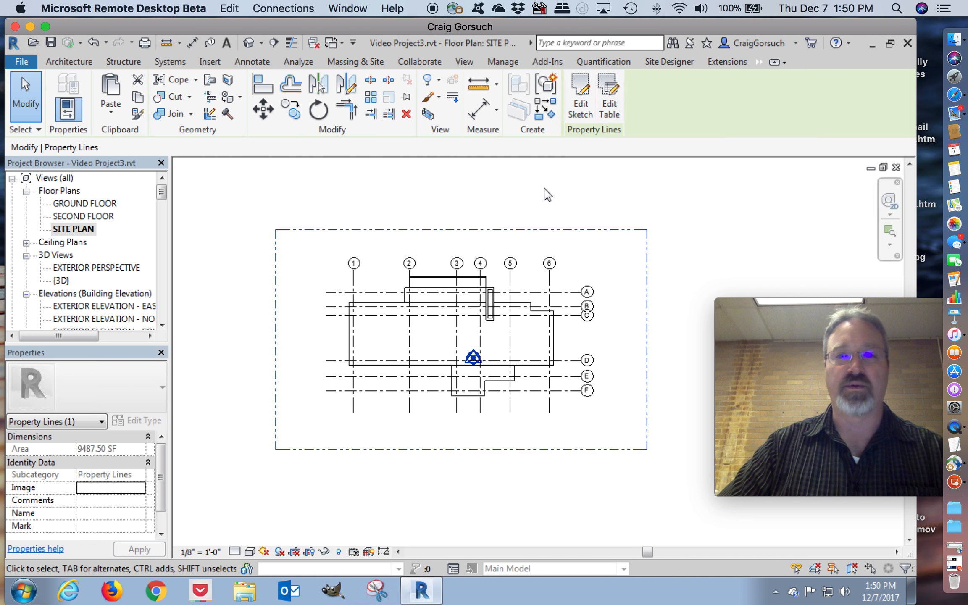
Step: Place aligned dimensions from the property line to grids 1 and 6, plus an overall width
{"action": "left_click", "coordinate": [355, 60]}
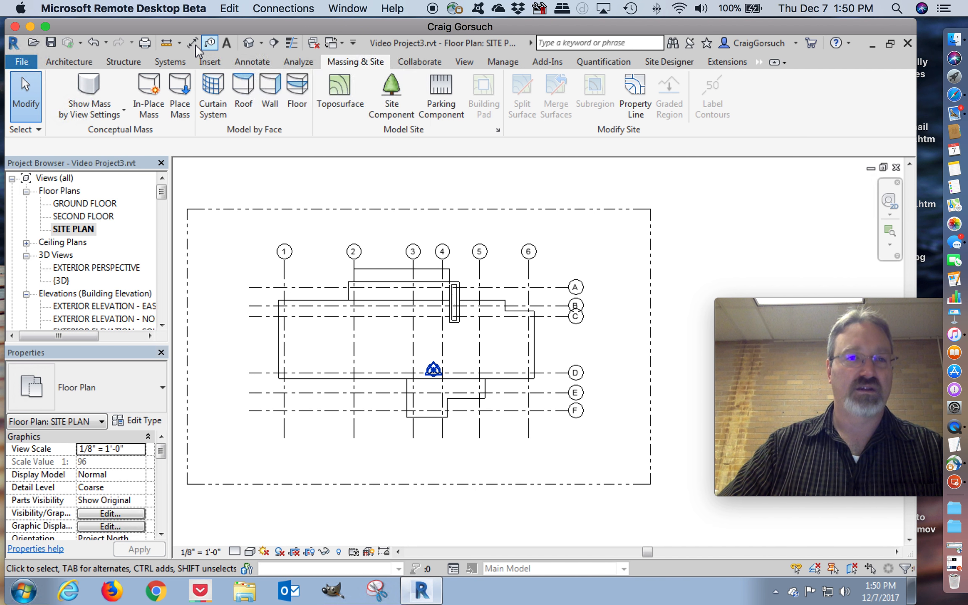
{"action": "mouse_move", "coordinate": [192, 43]}
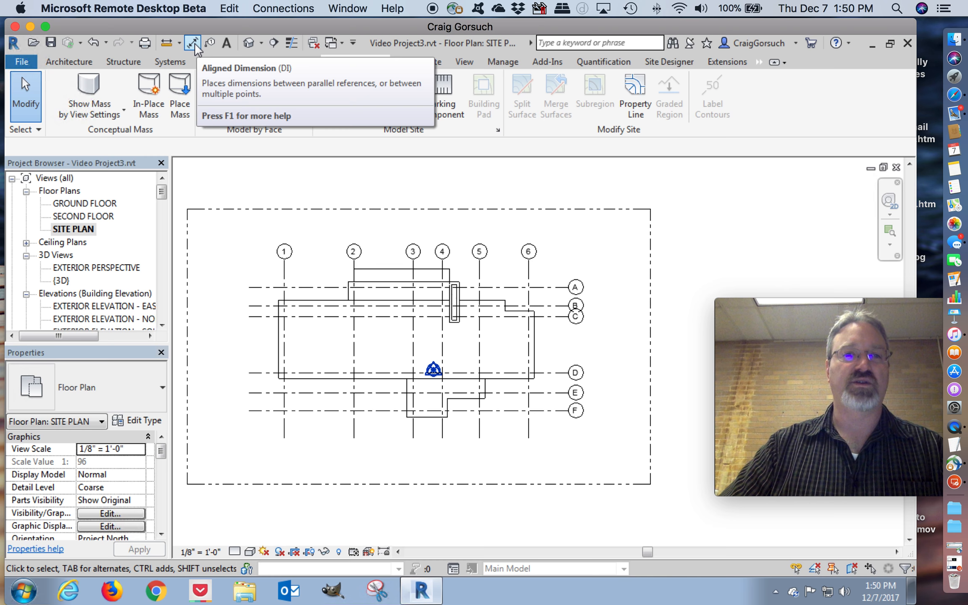
{"action": "left_click", "coordinate": [192, 42]}
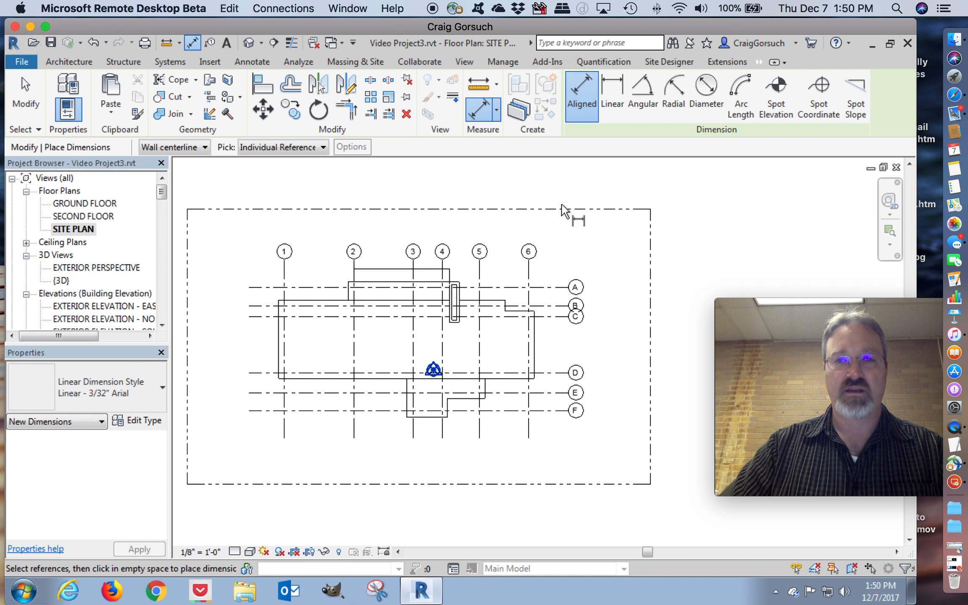
{"action": "mouse_move", "coordinate": [563, 213]}
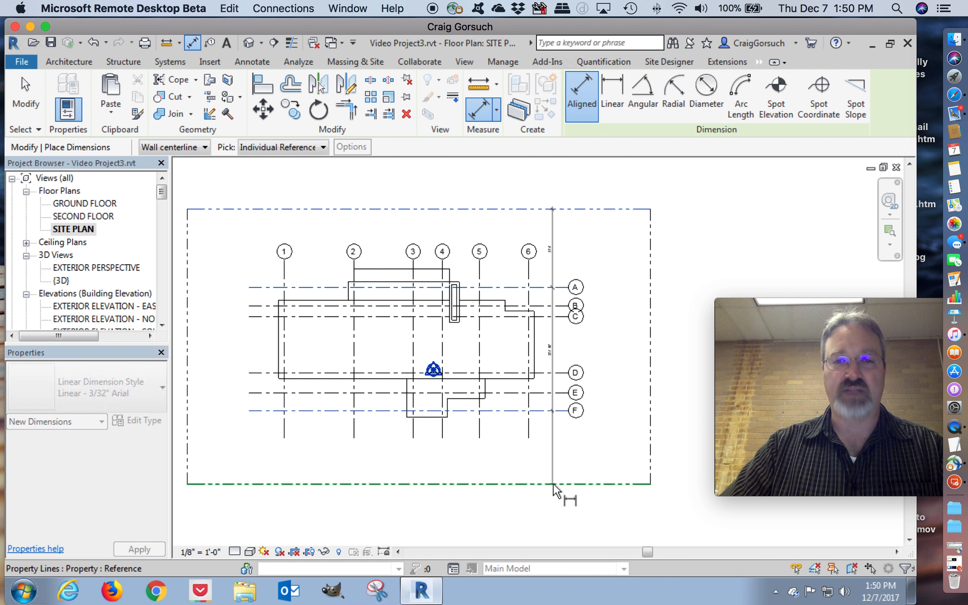
{"action": "left_click", "coordinate": [556, 482]}
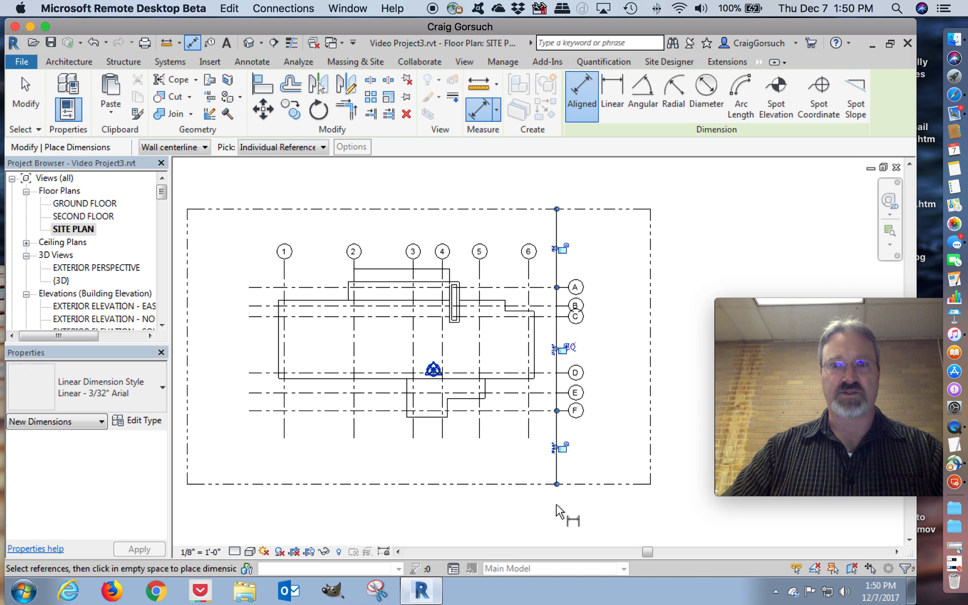
{"action": "mouse_move", "coordinate": [196, 262]}
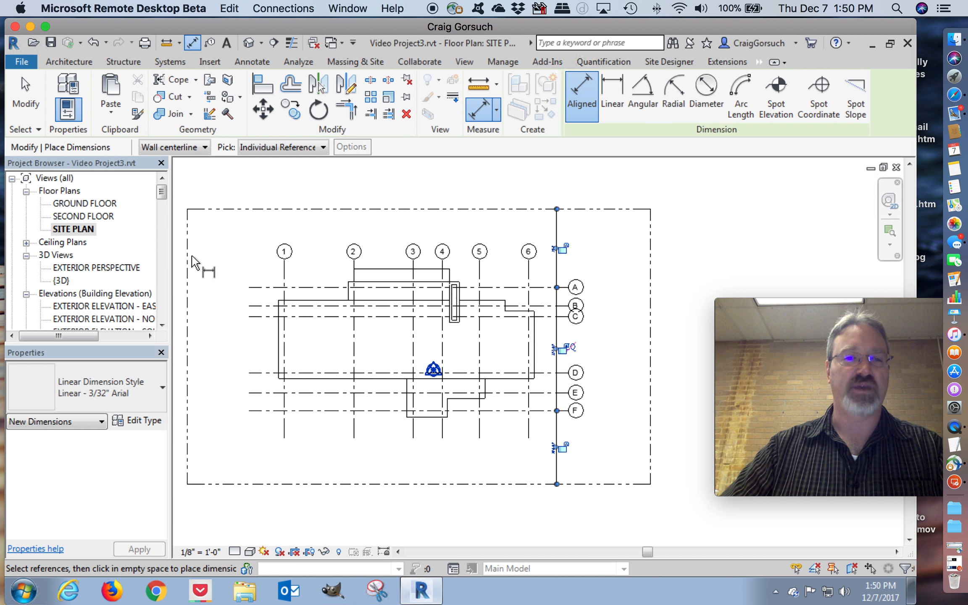
{"action": "mouse_move", "coordinate": [195, 262]}
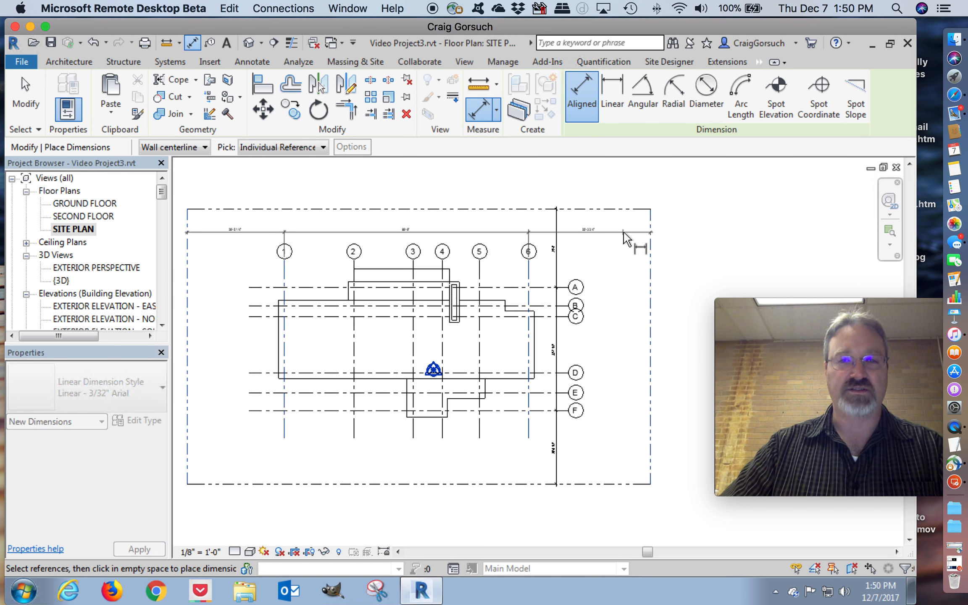
{"action": "left_click", "coordinate": [623, 236]}
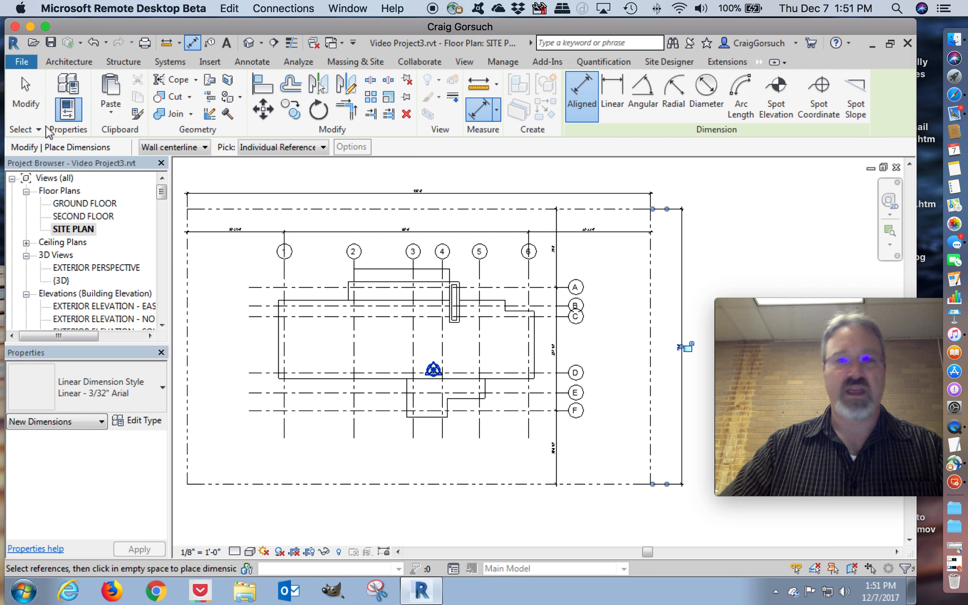
Step: Add vertical dimensions from the property line to grids A and F: 21'-4" and 20'-0 1/2"
{"action": "left_click", "coordinate": [354, 61]}
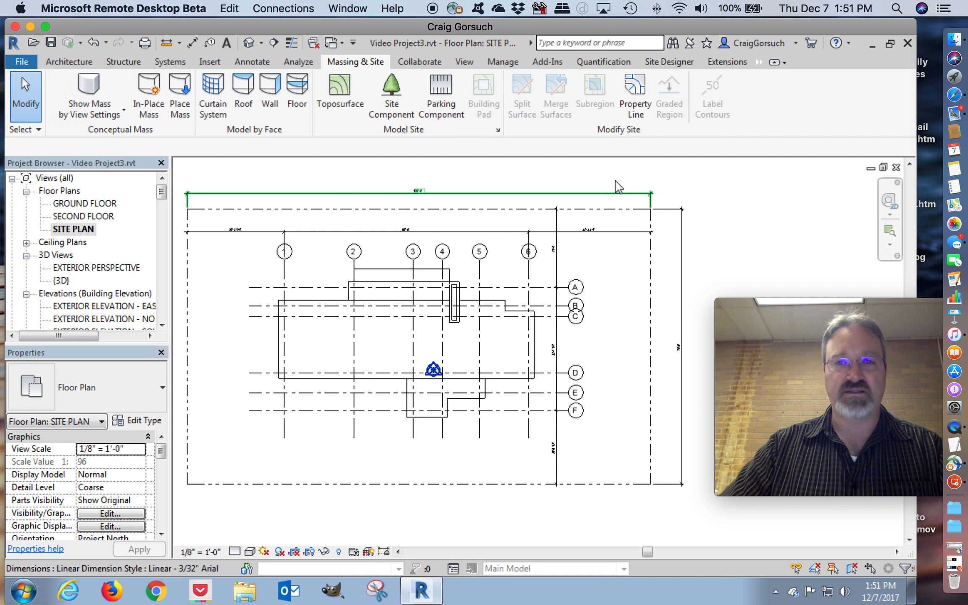
{"action": "left_click", "coordinate": [419, 190]}
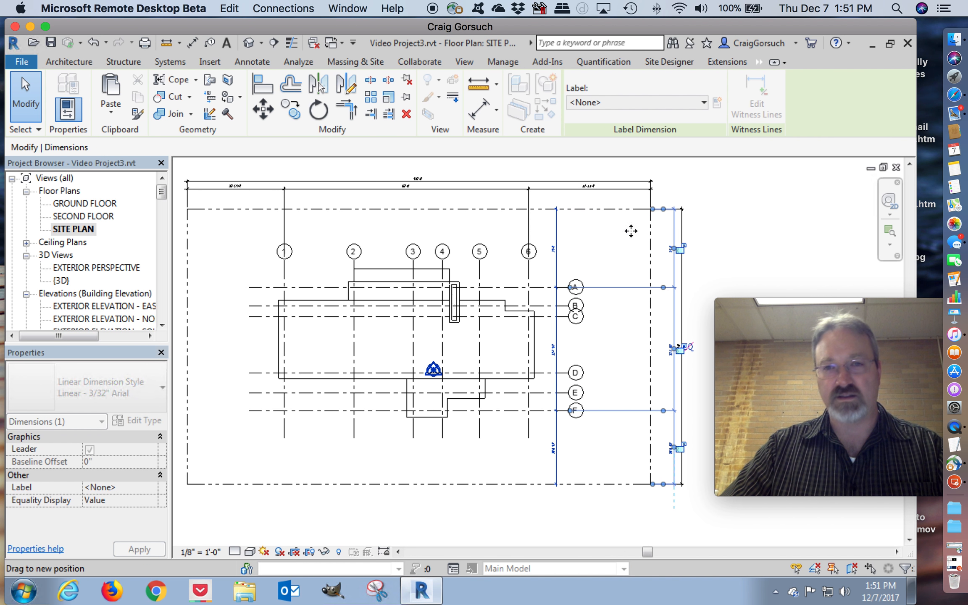
{"action": "left_click", "coordinate": [355, 61]}
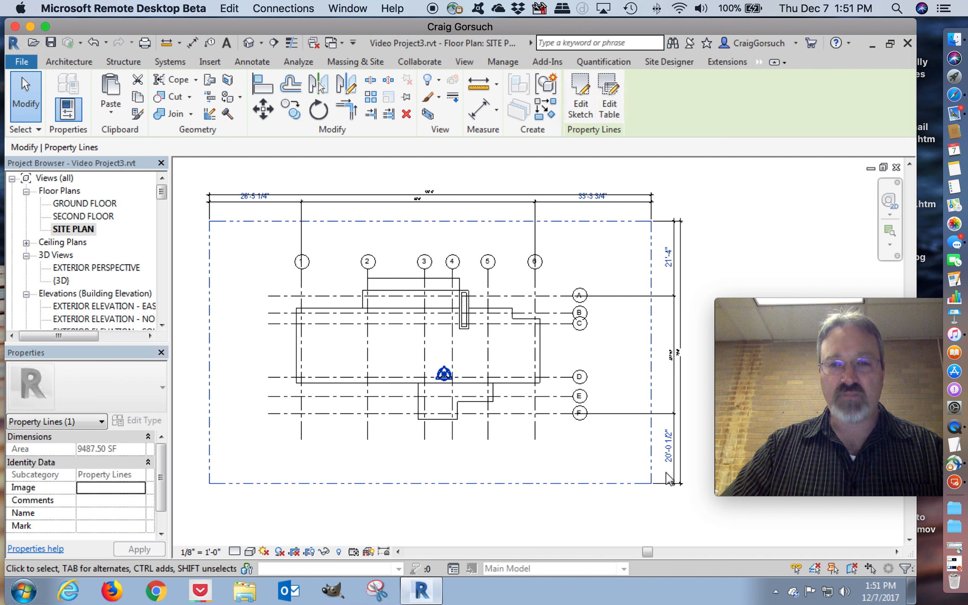
{"action": "mouse_move", "coordinate": [596, 212]}
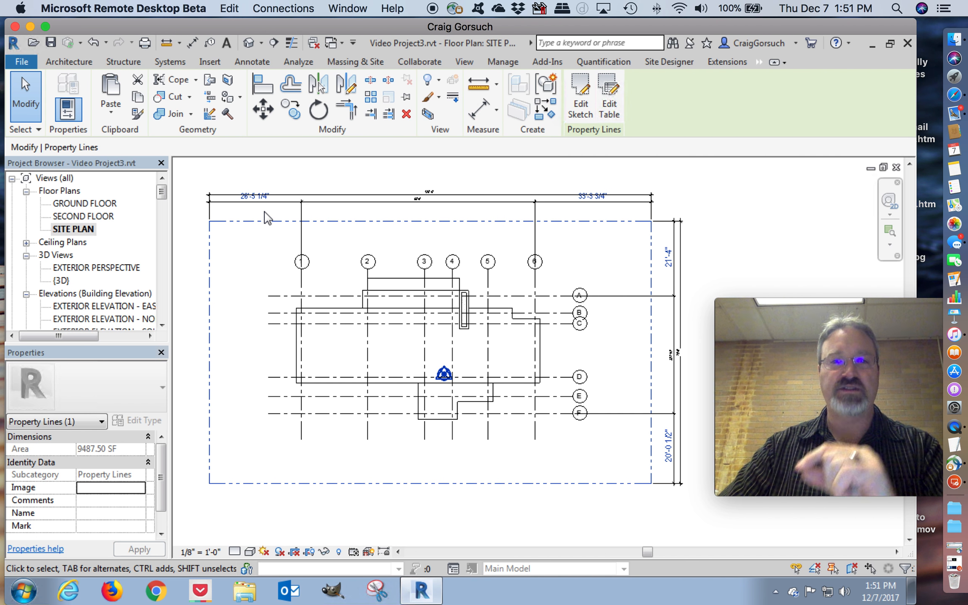
Step: Set the property line's distance below grid F to 24'-9"
{"action": "left_click", "coordinate": [579, 323]}
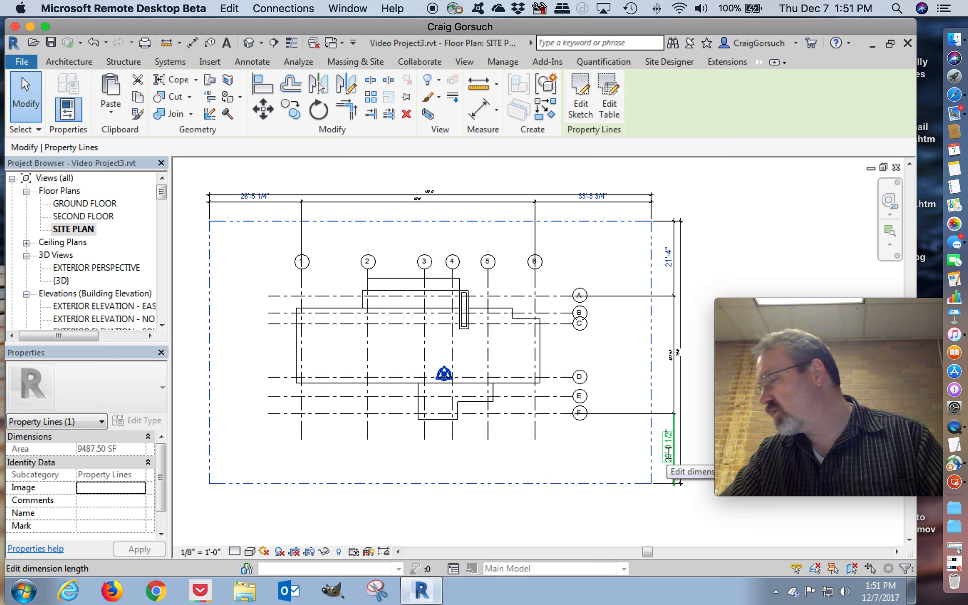
{"action": "left_click", "coordinate": [668, 440]}
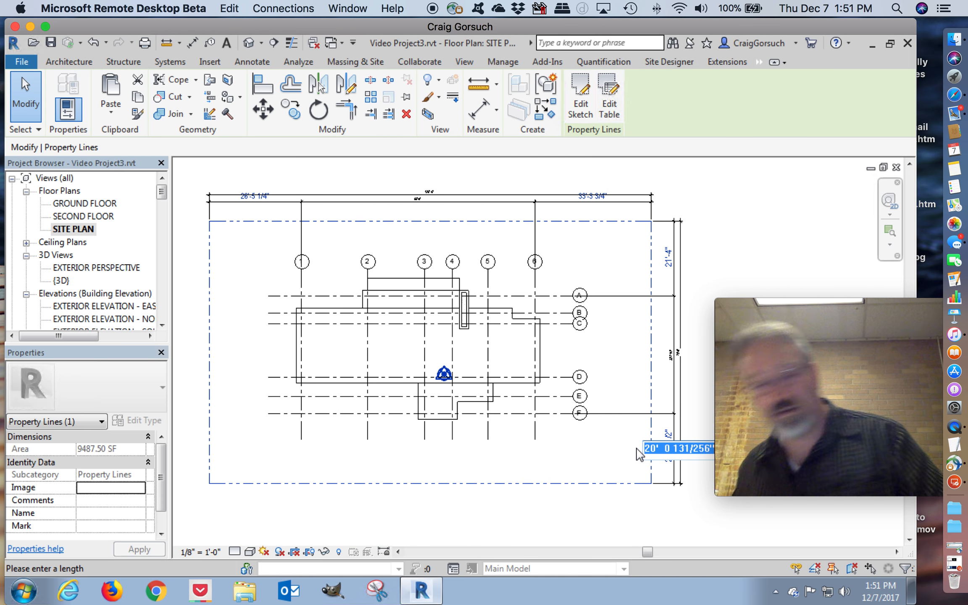
{"action": "type", "text": "24 9"}
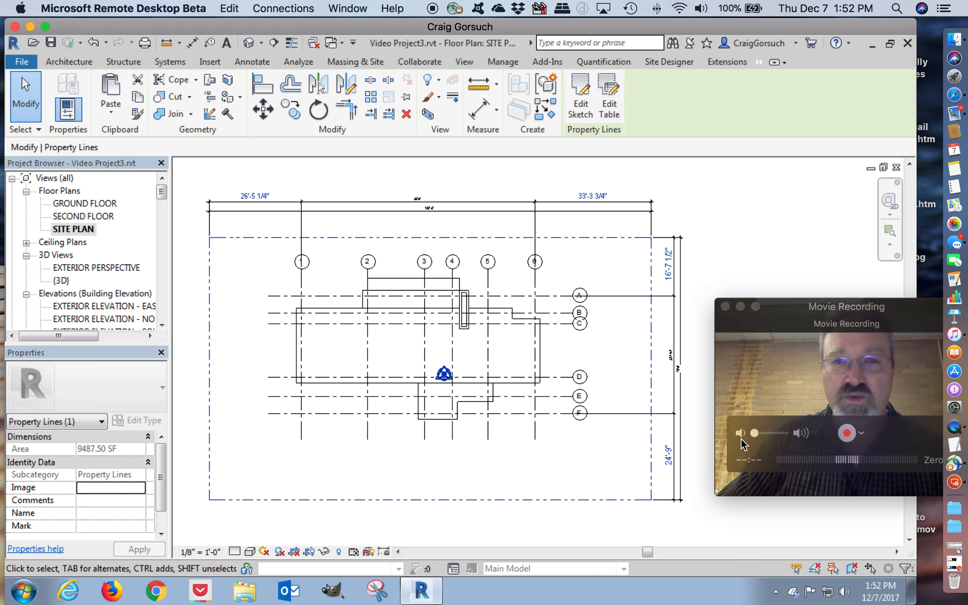
Step: Set the property line's distance from grid 6 to 25'-6 1/2"
{"action": "left_click", "coordinate": [591, 196]}
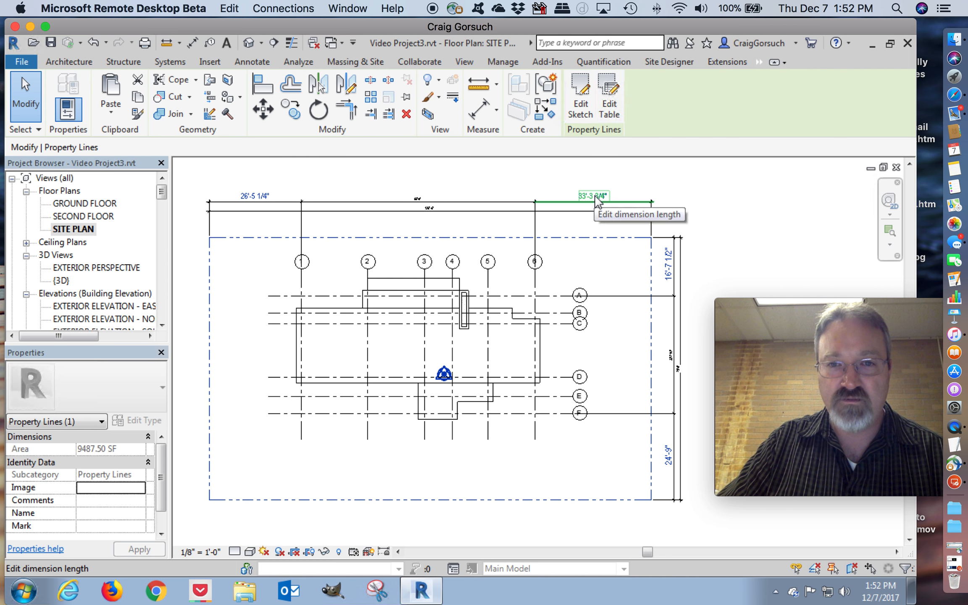
{"action": "left_click", "coordinate": [591, 195]}
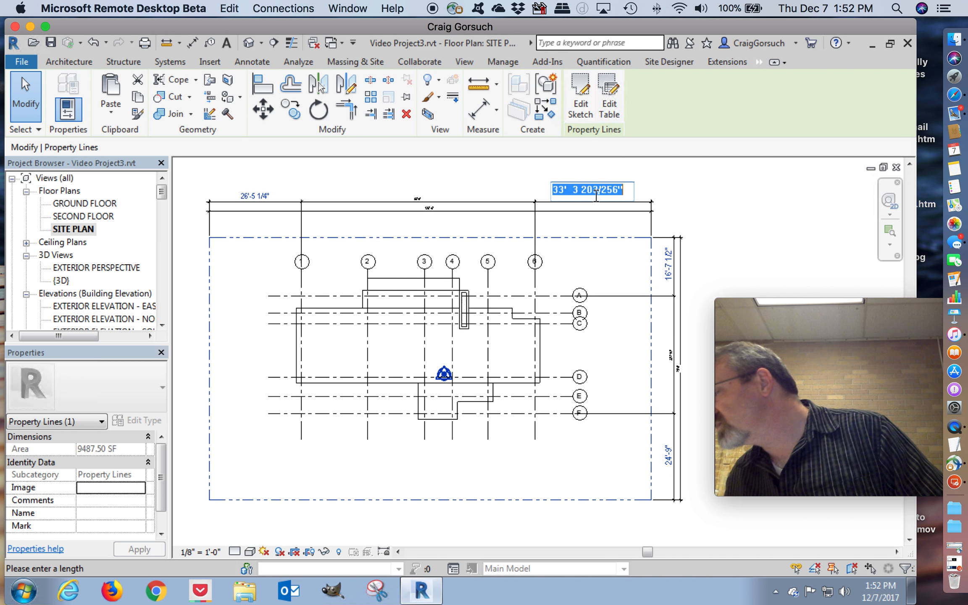
{"action": "type", "text": "25"}
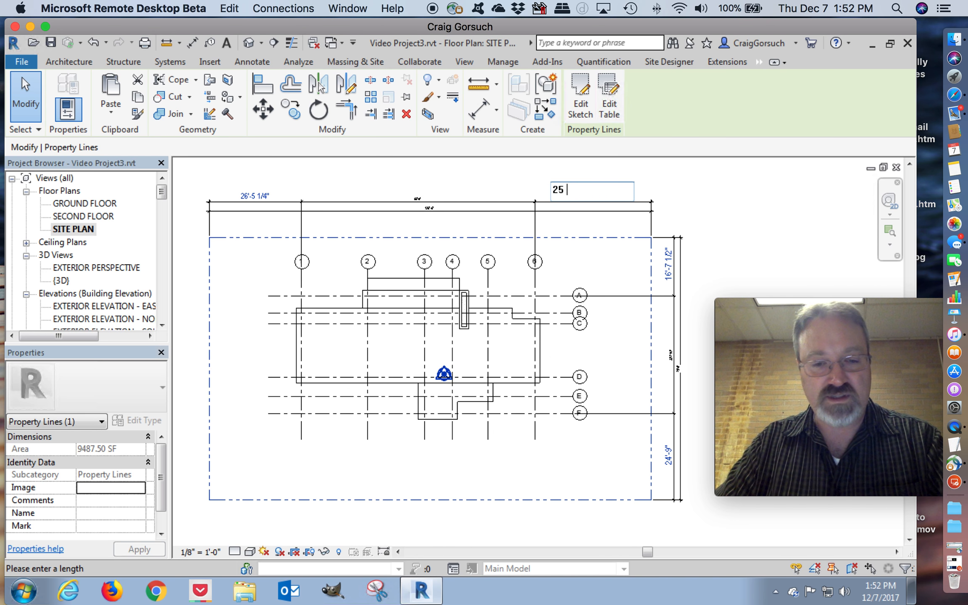
{"action": "type", "text": "6 1/2"}
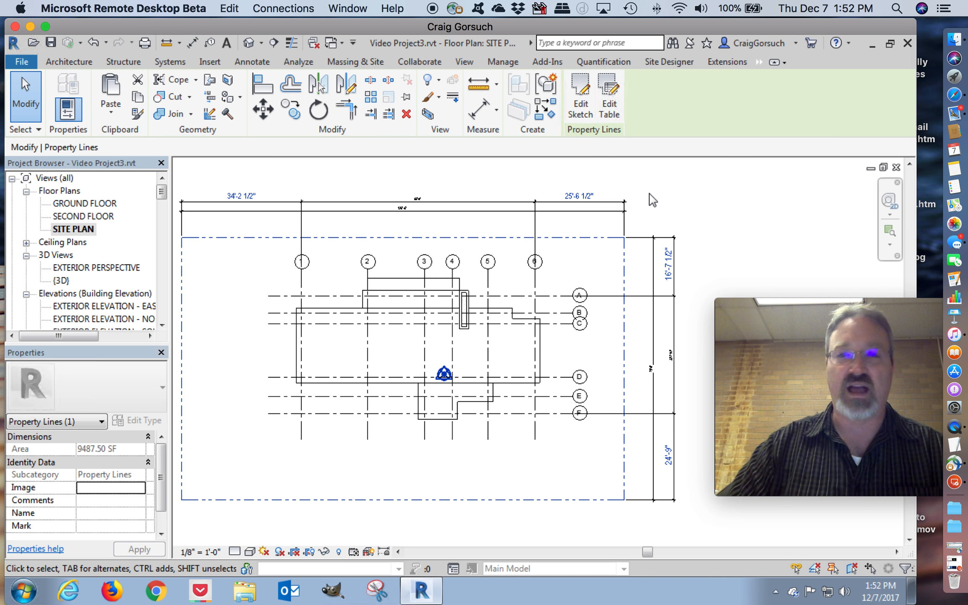
{"action": "left_click", "coordinate": [355, 60]}
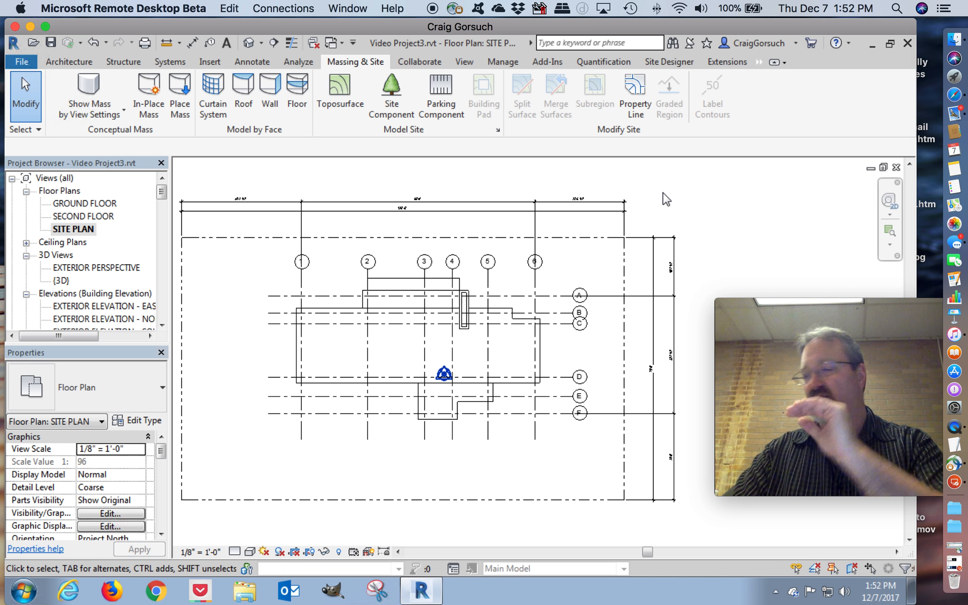
{"action": "mouse_move", "coordinate": [679, 290]}
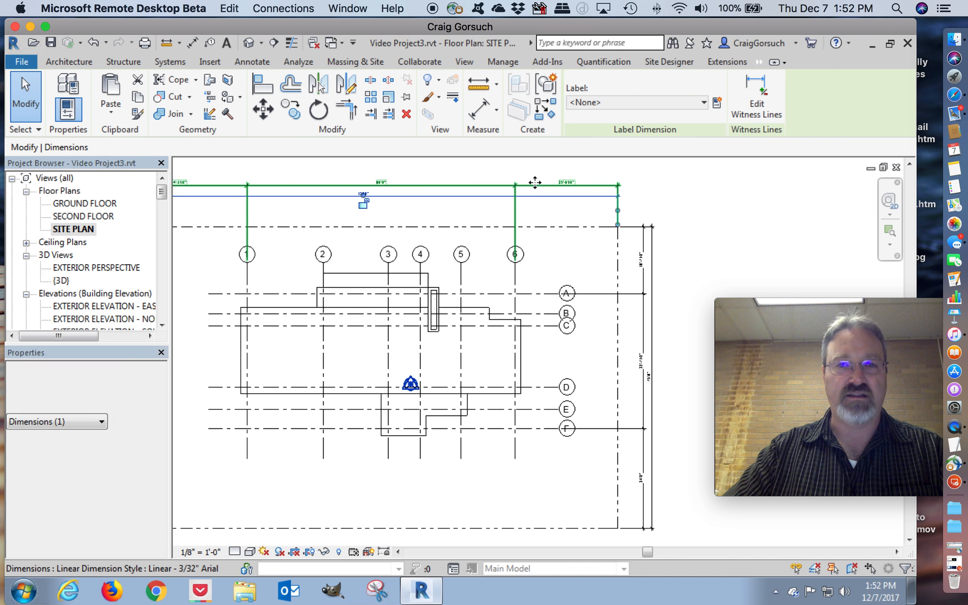
{"action": "left_click", "coordinate": [535, 183]}
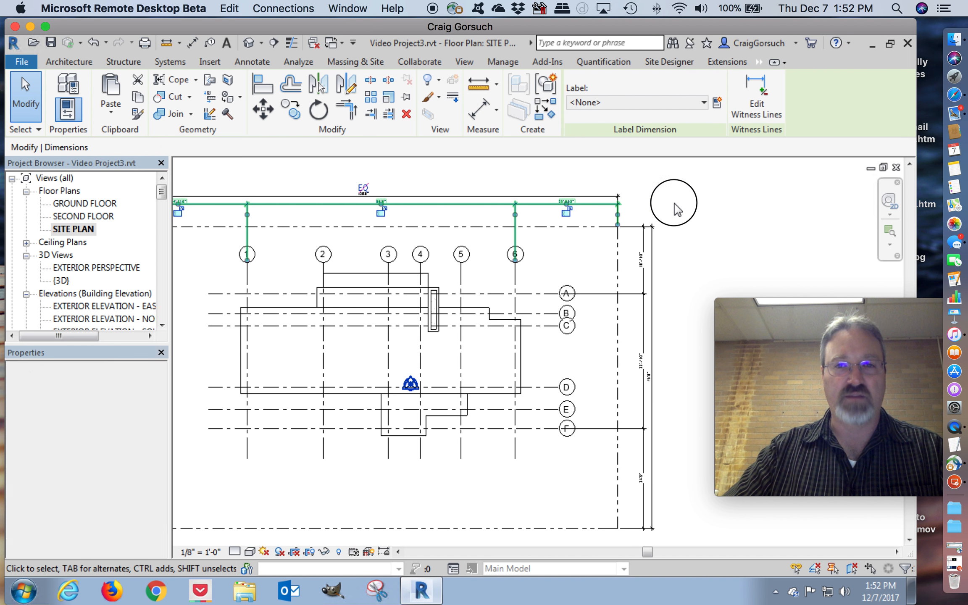
{"action": "left_click", "coordinate": [355, 61]}
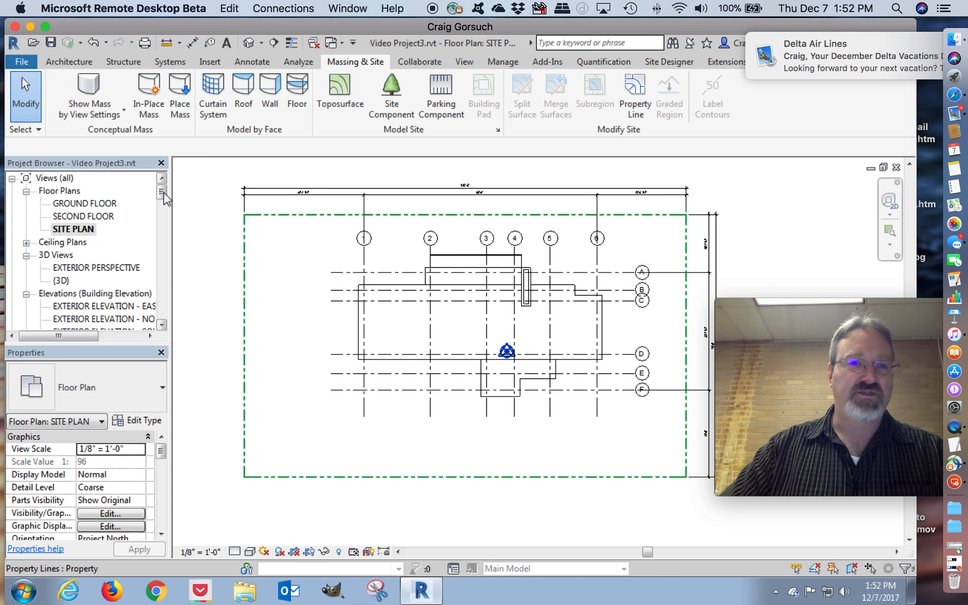
{"action": "scroll", "scroll_direction": "down", "scroll_amount": 3}
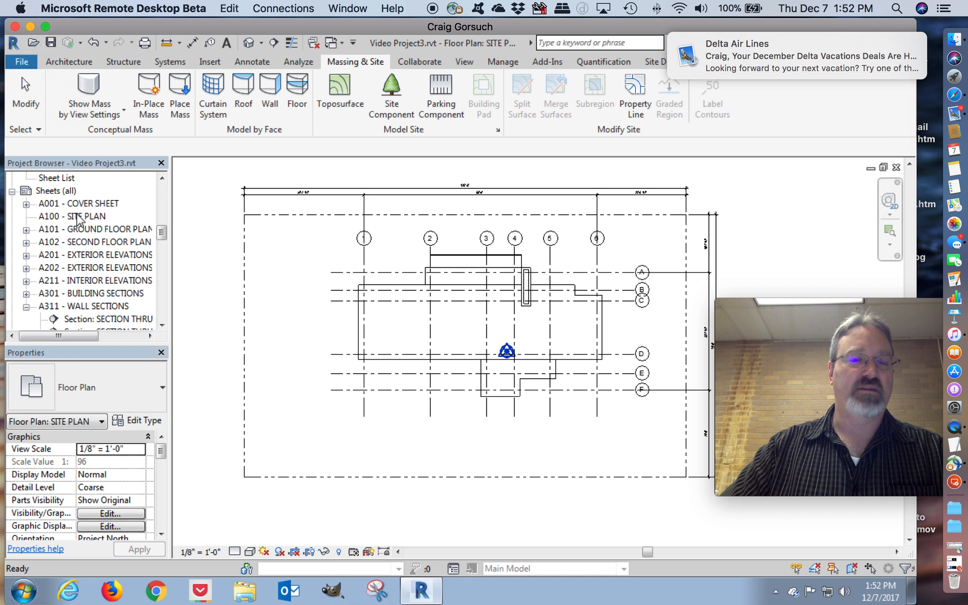
Step: Place the SITE PLAN view on sheet A100 - SITE PLAN
{"action": "double_click", "coordinate": [74, 216]}
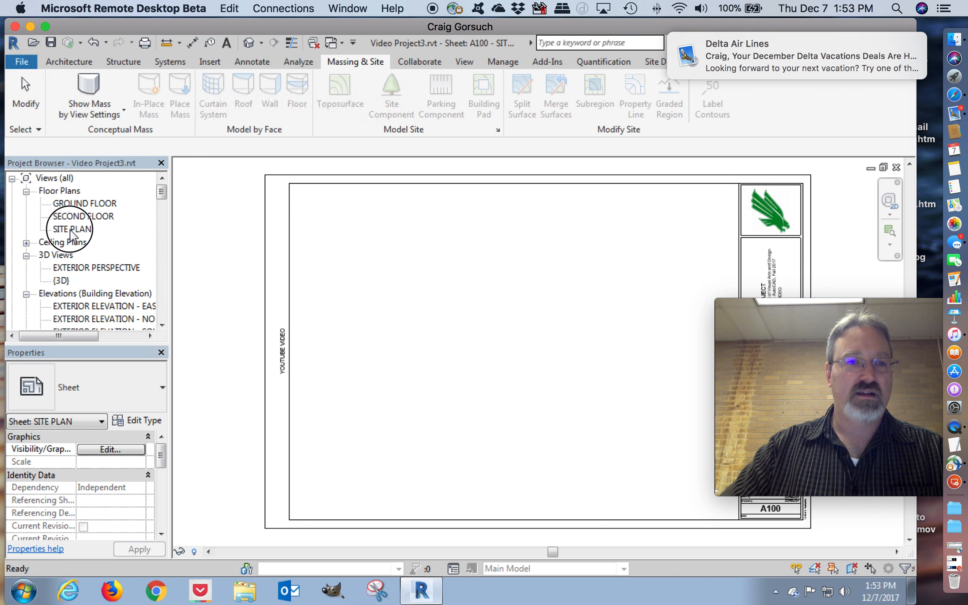
{"action": "left_click", "coordinate": [479, 292]}
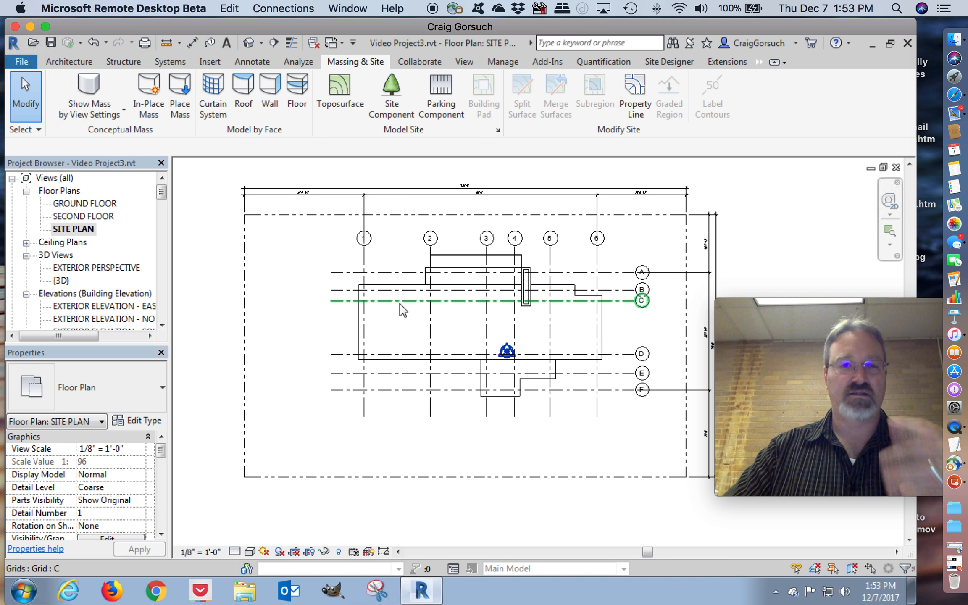
Step: Review the building in {3D}, return to SITE PLAN, and start a toposurface
{"action": "double_click", "coordinate": [61, 280]}
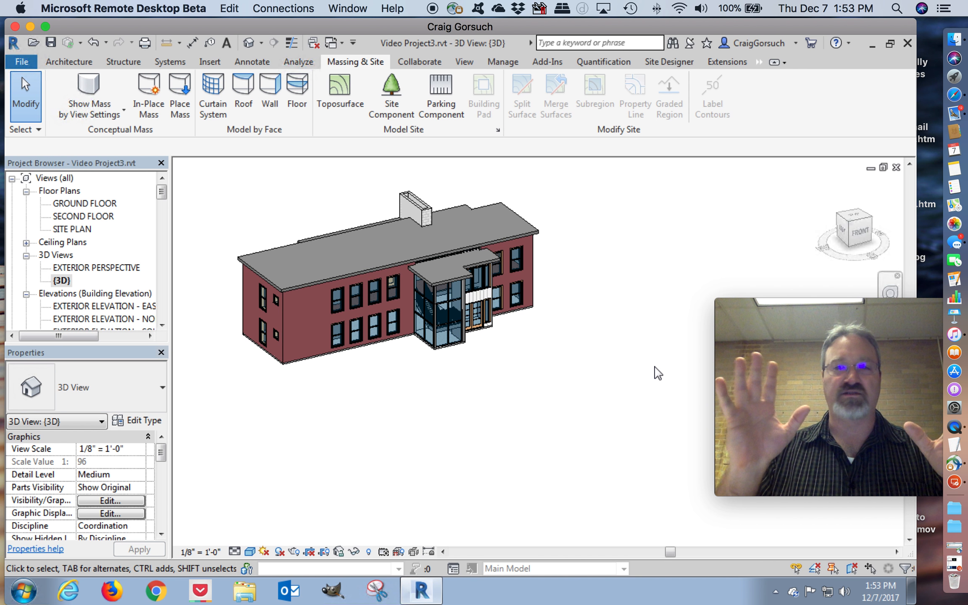
{"action": "left_click", "coordinate": [451, 303]}
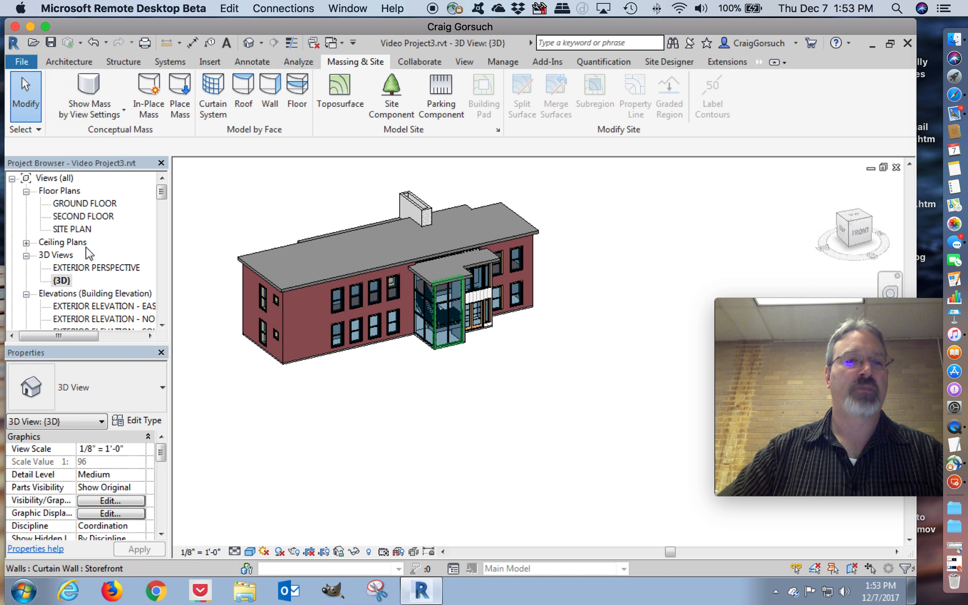
{"action": "double_click", "coordinate": [73, 229]}
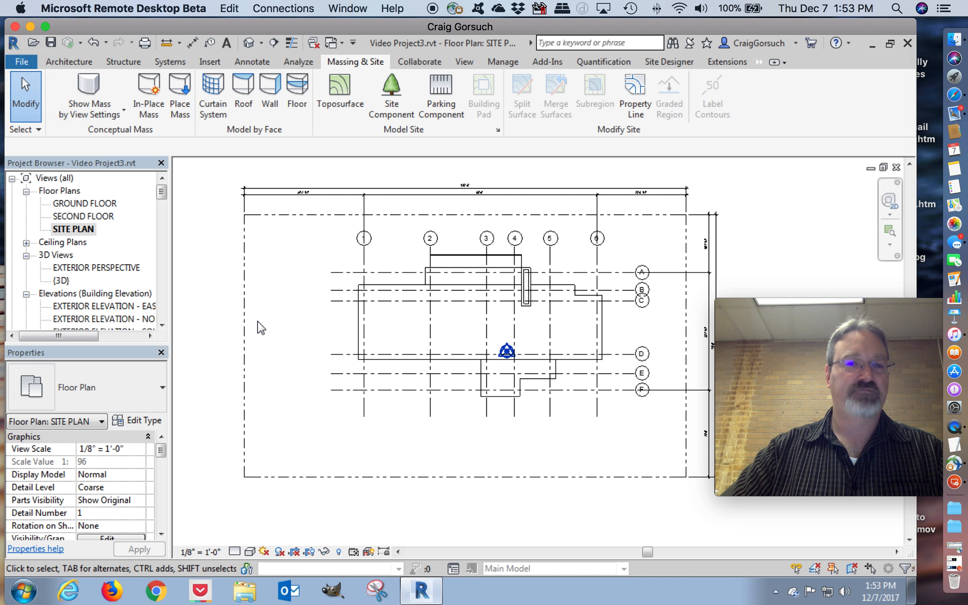
{"action": "left_click", "coordinate": [464, 187]}
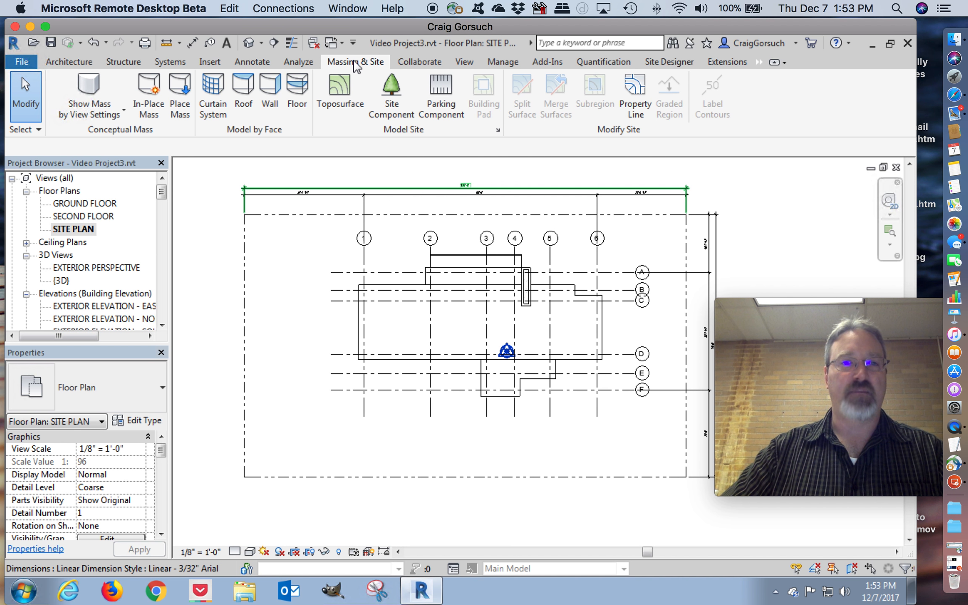
{"action": "mouse_move", "coordinate": [339, 87]}
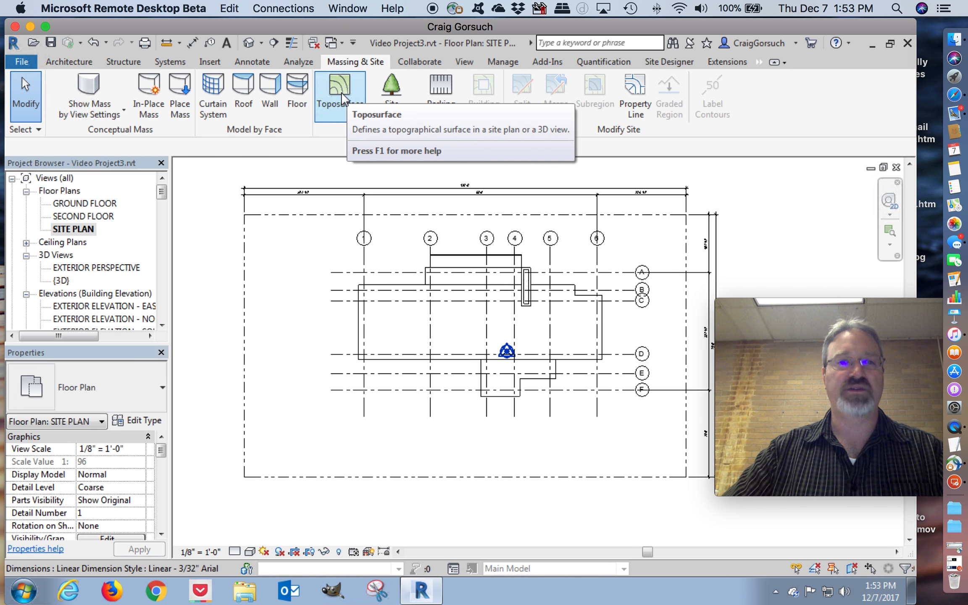
{"action": "left_click", "coordinate": [339, 92]}
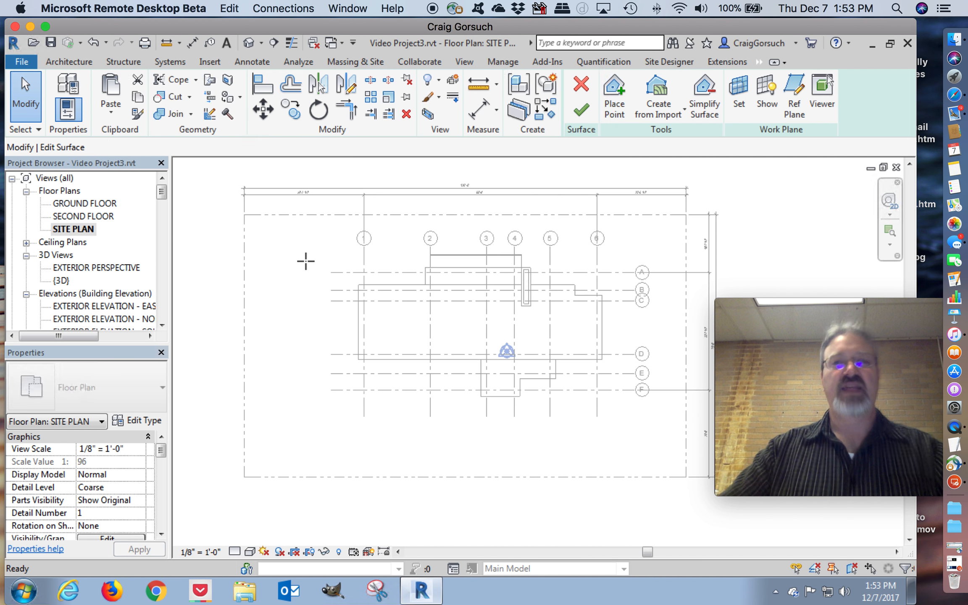
Step: Place toposurface points at the property-line corners with elevation -0' 6"
{"action": "left_click", "coordinate": [614, 96]}
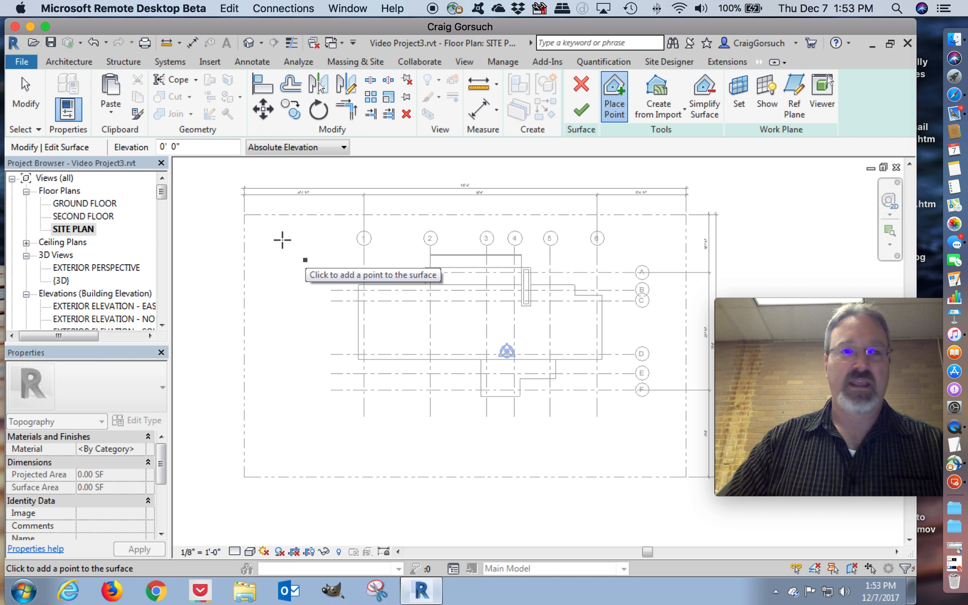
{"action": "left_click", "coordinate": [198, 147]}
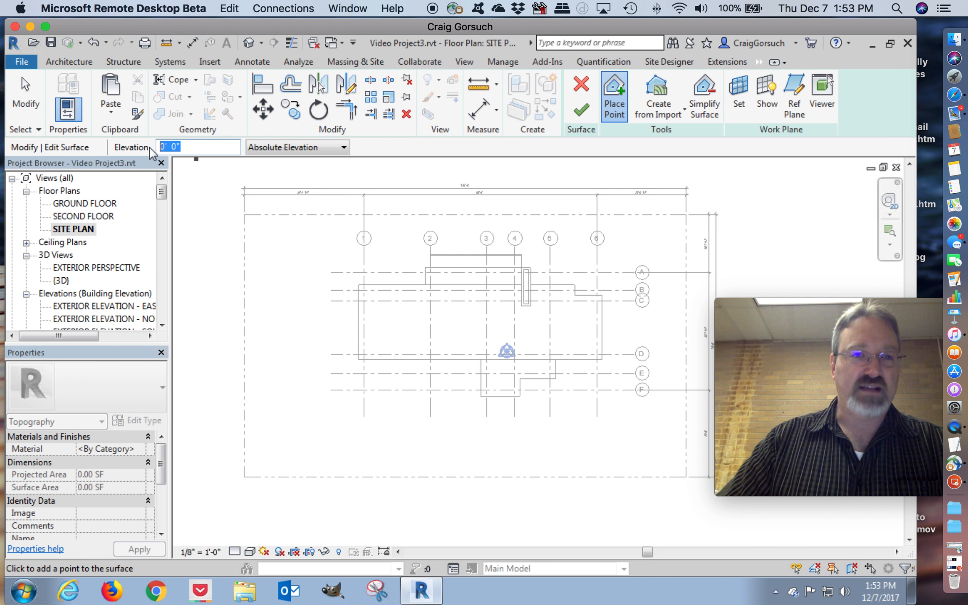
{"action": "type", "text": "- 0"}
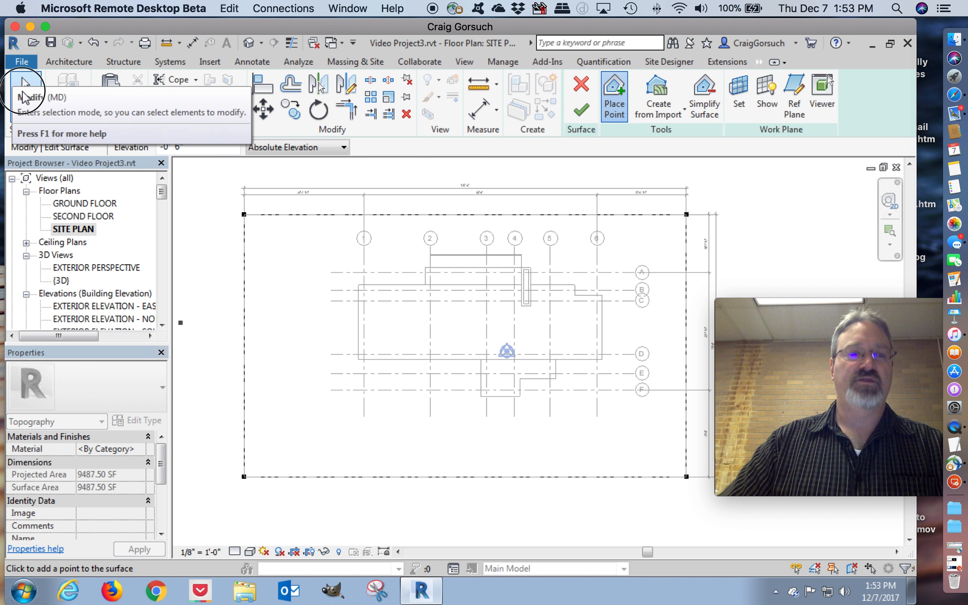
{"action": "left_click", "coordinate": [25, 93]}
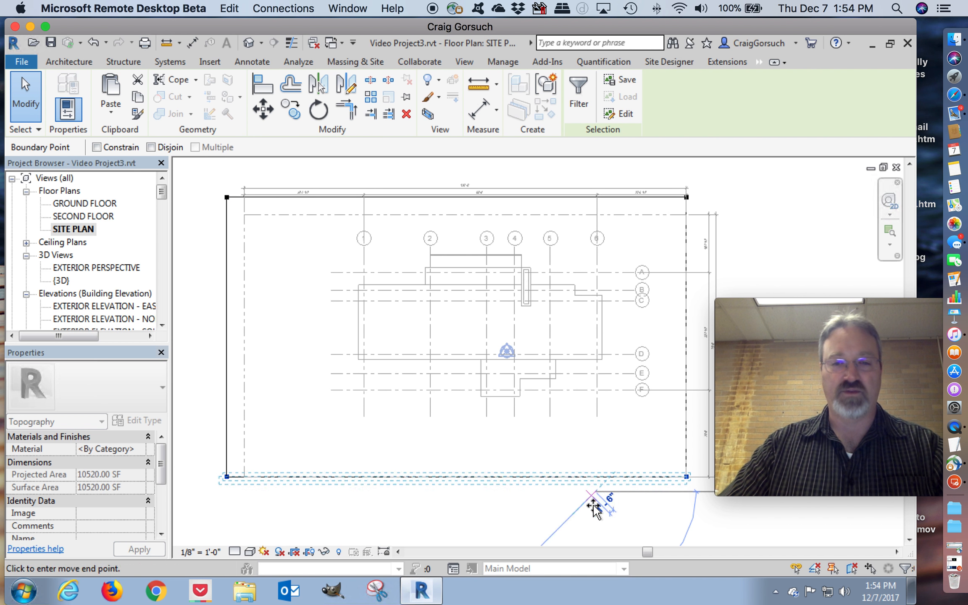
{"action": "type", "text": "5"}
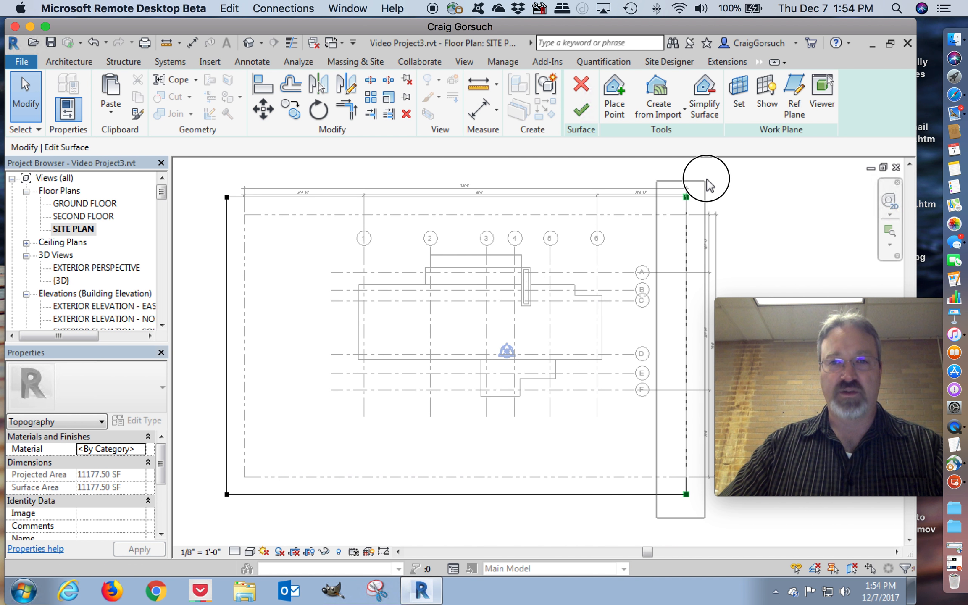
{"action": "left_click", "coordinate": [685, 196]}
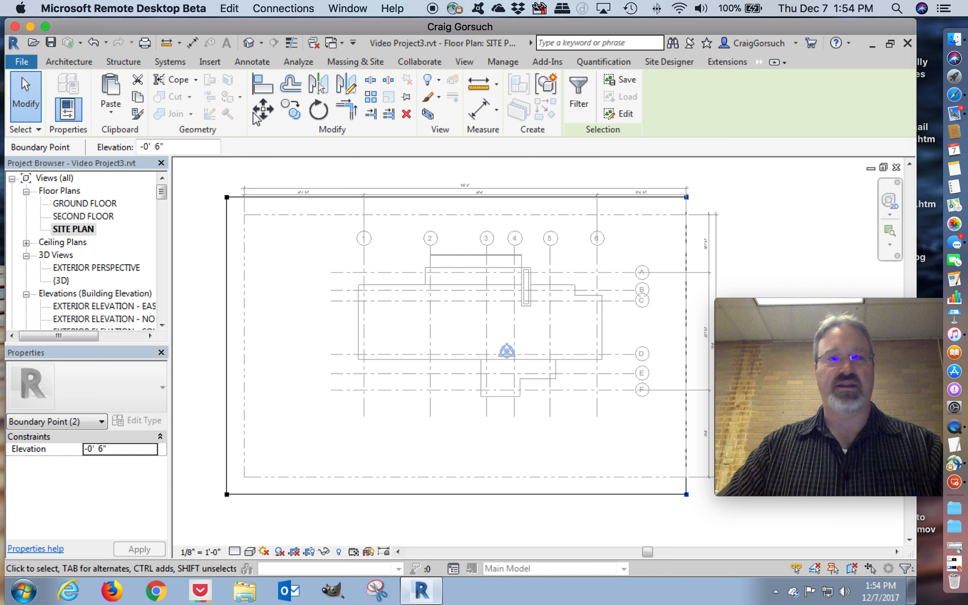
{"action": "left_click", "coordinate": [262, 110]}
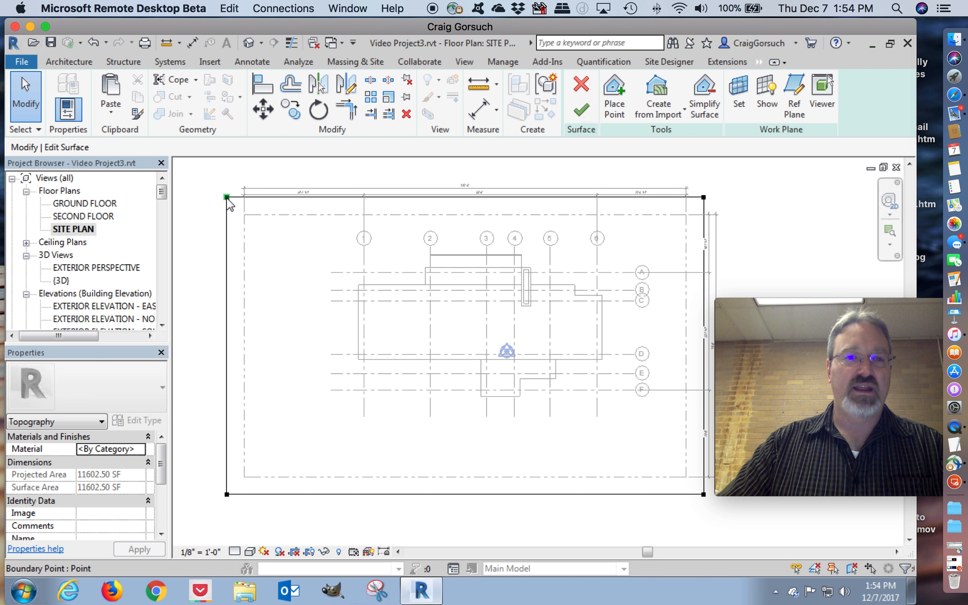
{"action": "left_click", "coordinate": [227, 196]}
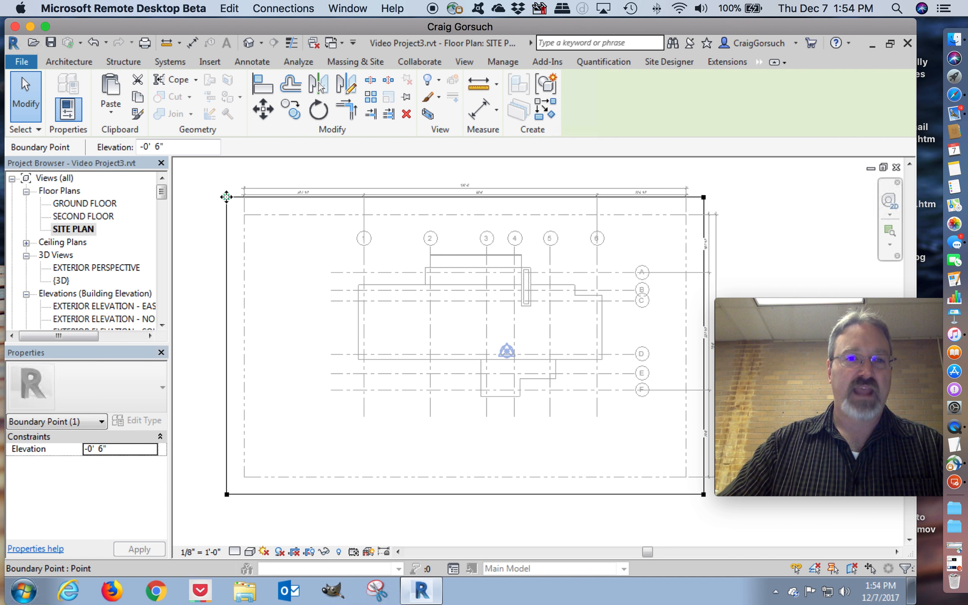
{"action": "left_click_drag", "start_coordinate": [226, 196], "coordinate": [311, 288]}
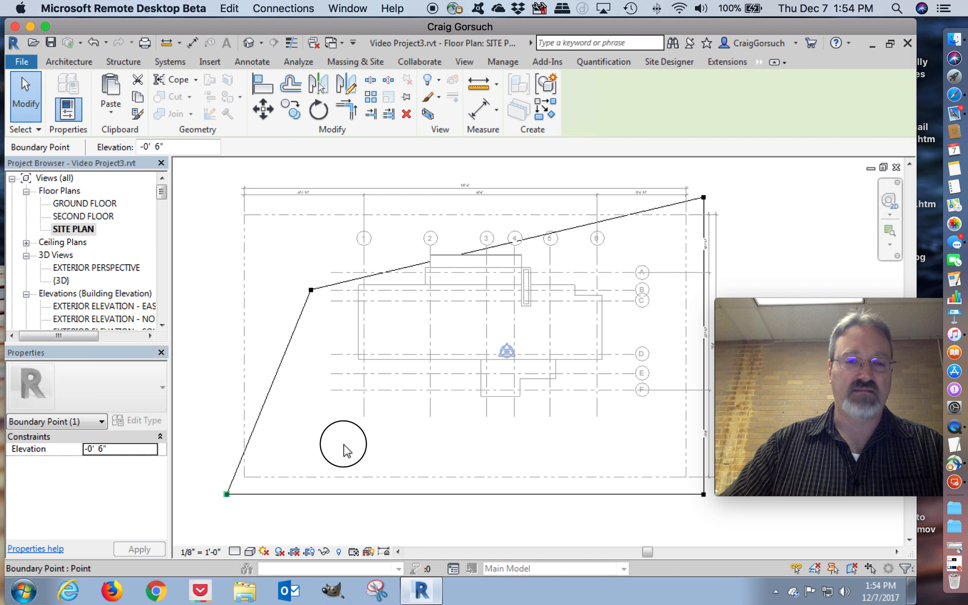
{"action": "left_click_drag", "start_coordinate": [225, 493], "coordinate": [343, 441]}
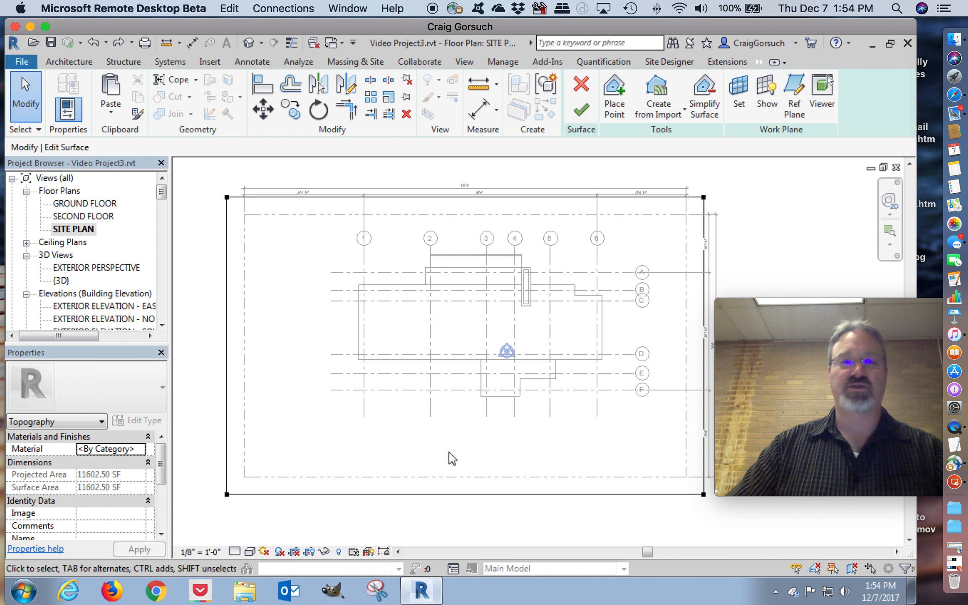
Step: Finish the toposurface, then select it beneath the building in the default {3D} view
{"action": "left_click", "coordinate": [580, 88]}
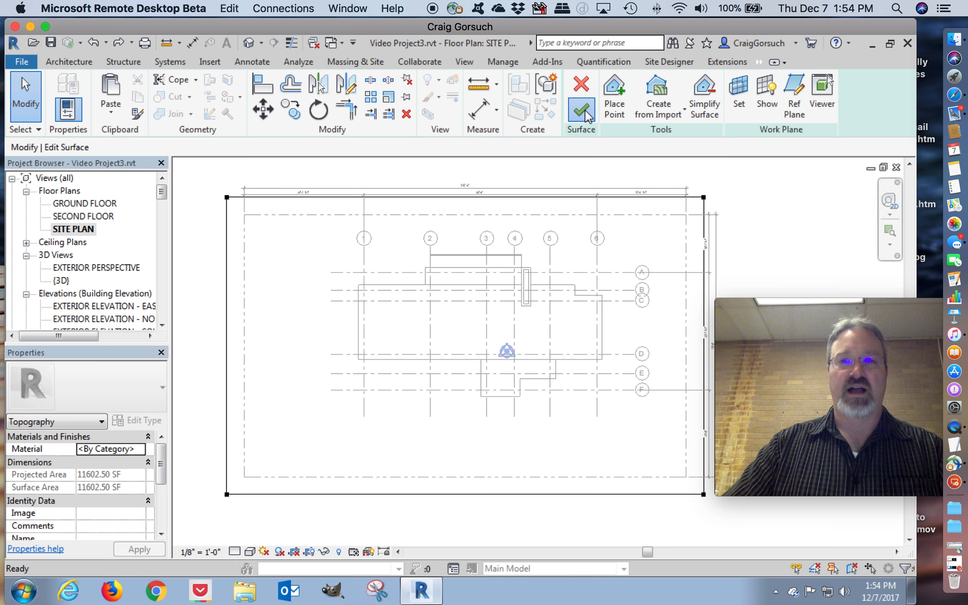
{"action": "left_click", "coordinate": [580, 87]}
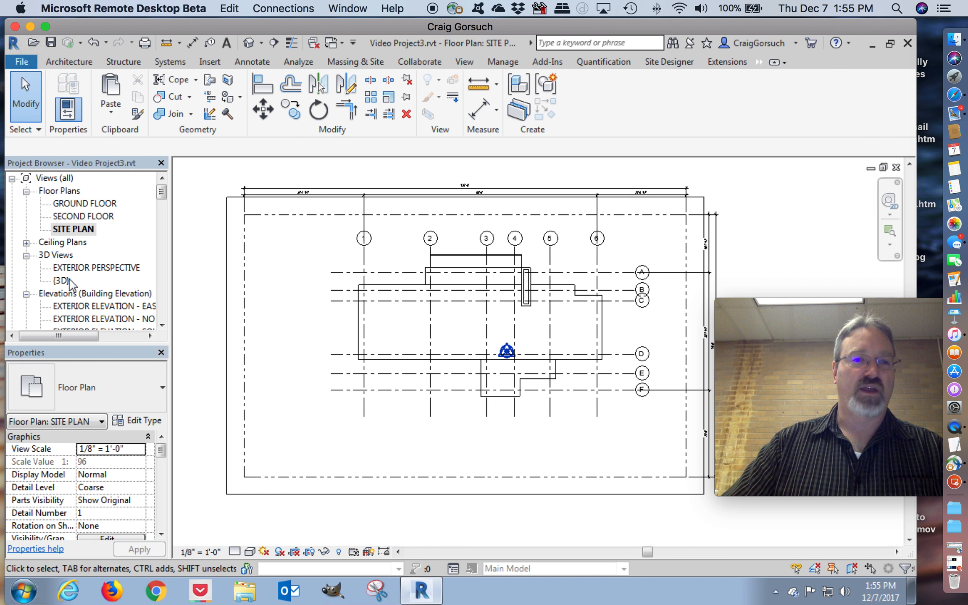
{"action": "double_click", "coordinate": [60, 280]}
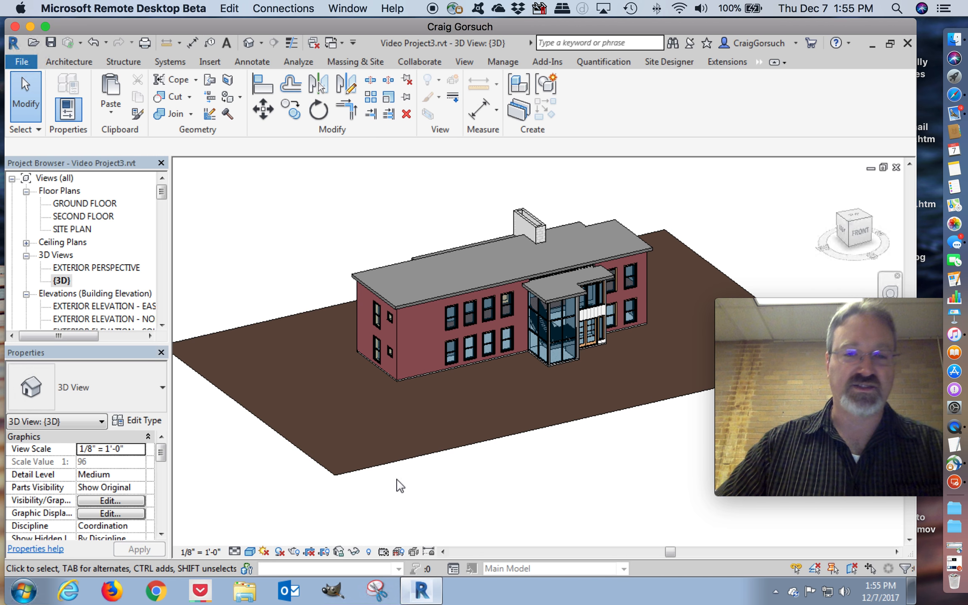
{"action": "left_click", "coordinate": [355, 475]}
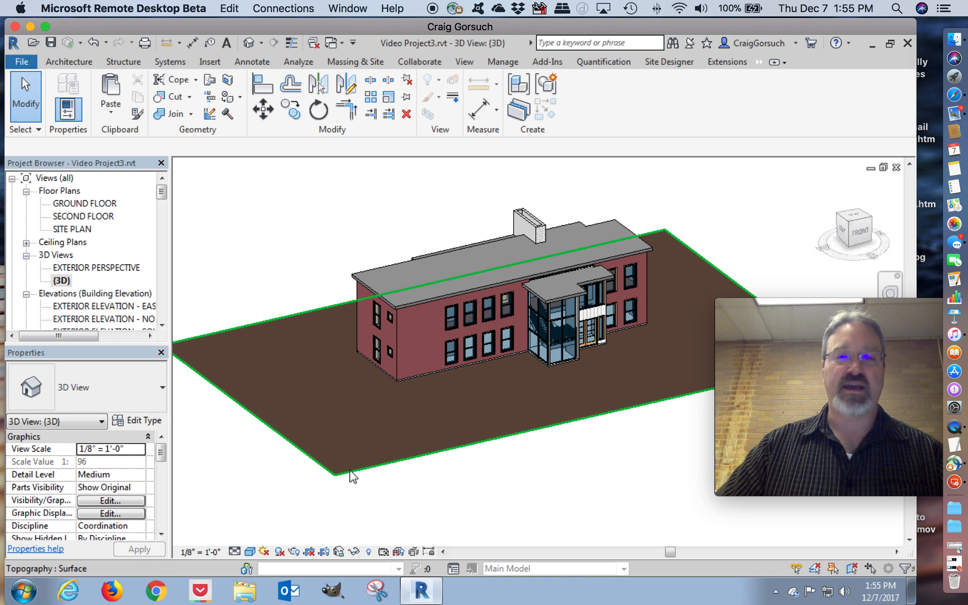
{"action": "mouse_move", "coordinate": [352, 476]}
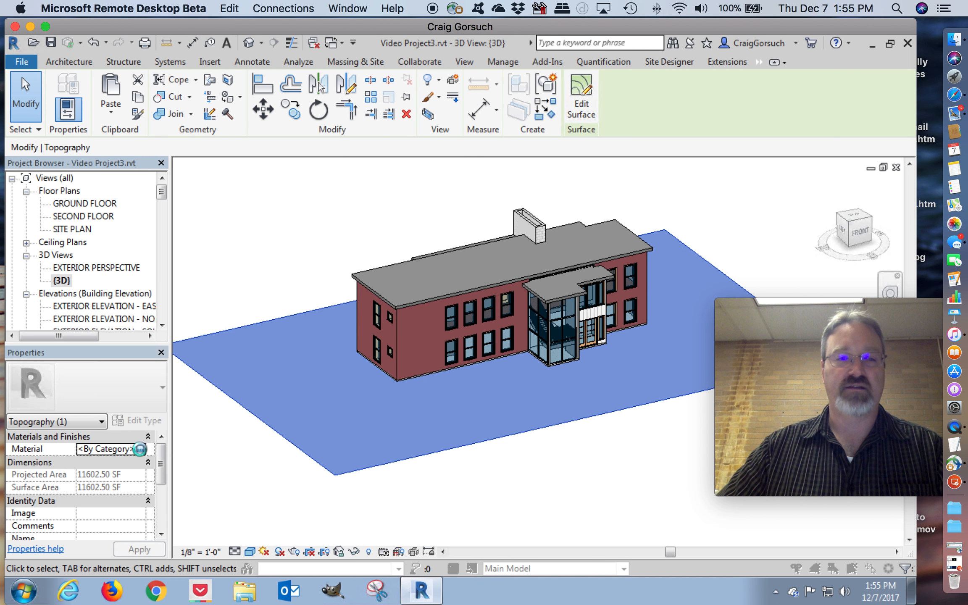
Step: From the toposurface's Material property, create a new material and rename it Grass
{"action": "left_click", "coordinate": [141, 449]}
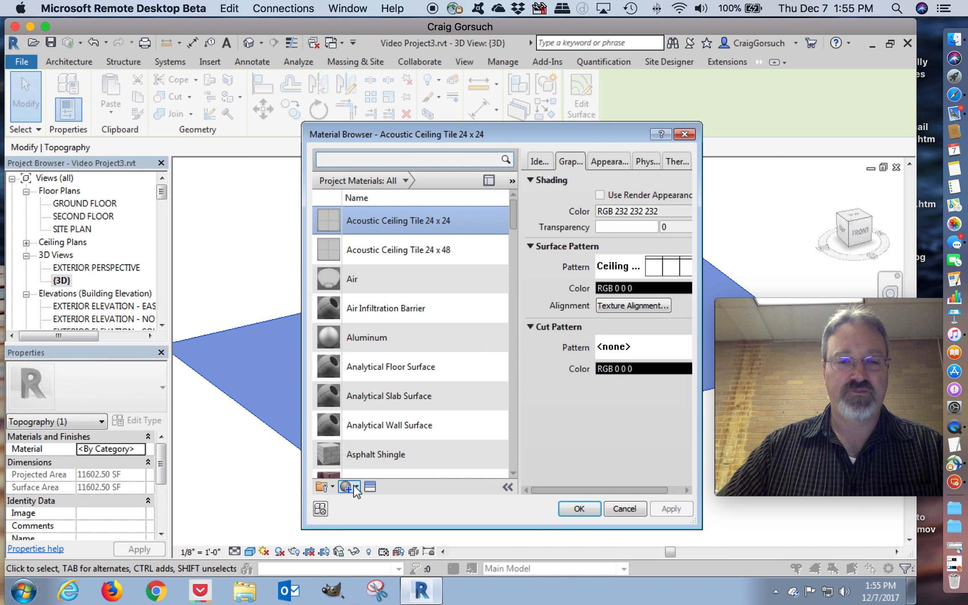
{"action": "left_click", "coordinate": [349, 486]}
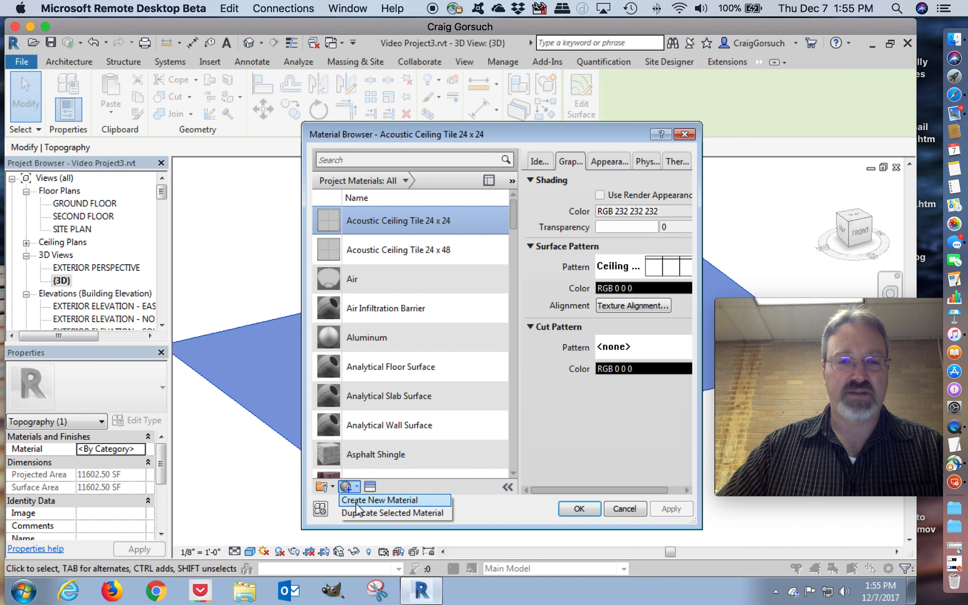
{"action": "left_click", "coordinate": [380, 500]}
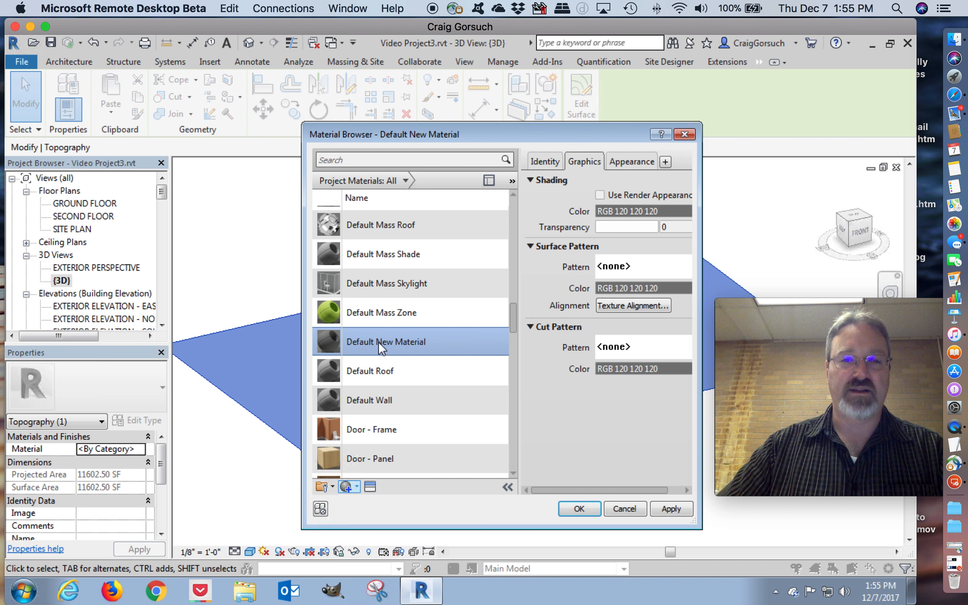
{"action": "scroll", "scroll_direction": "down", "scroll_amount": 3}
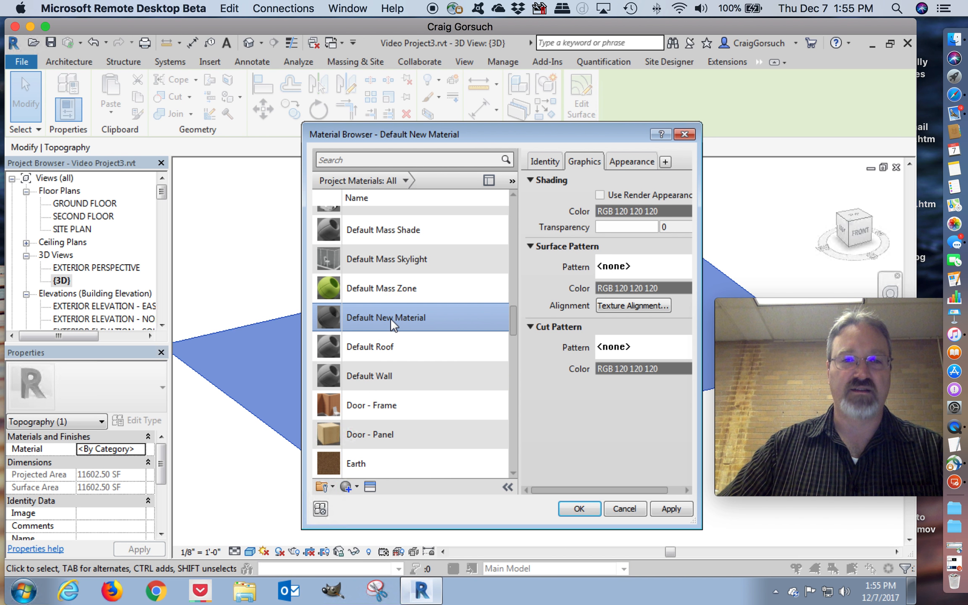
{"action": "right_click", "coordinate": [393, 324]}
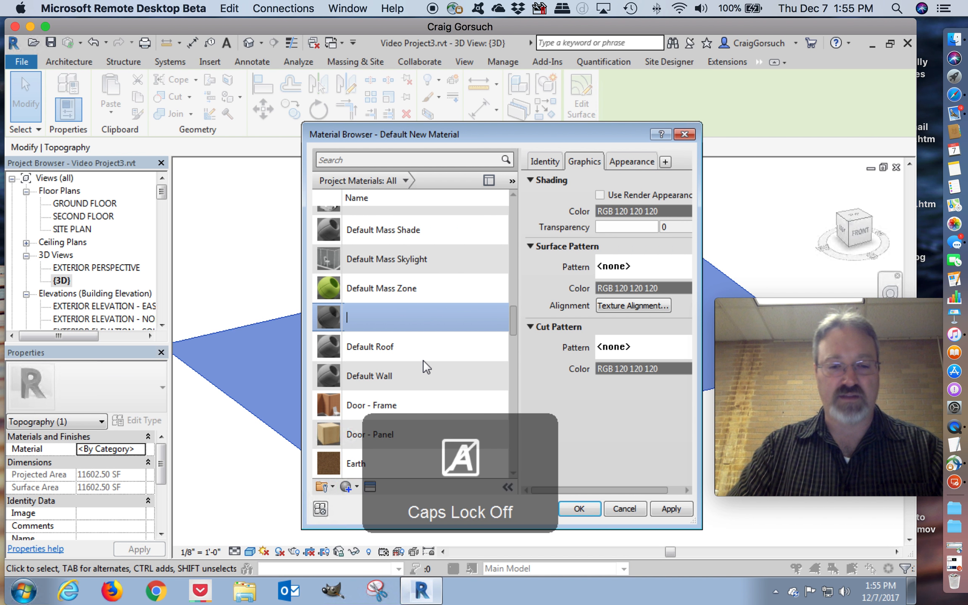
{"action": "type", "text": "Grass"}
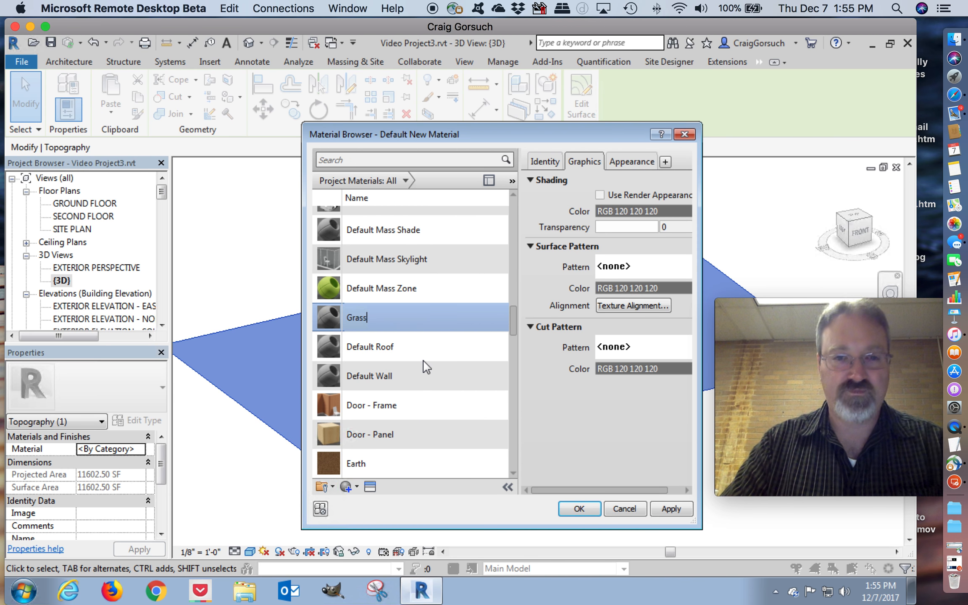
{"action": "scroll", "scroll_direction": "down", "scroll_amount": 3}
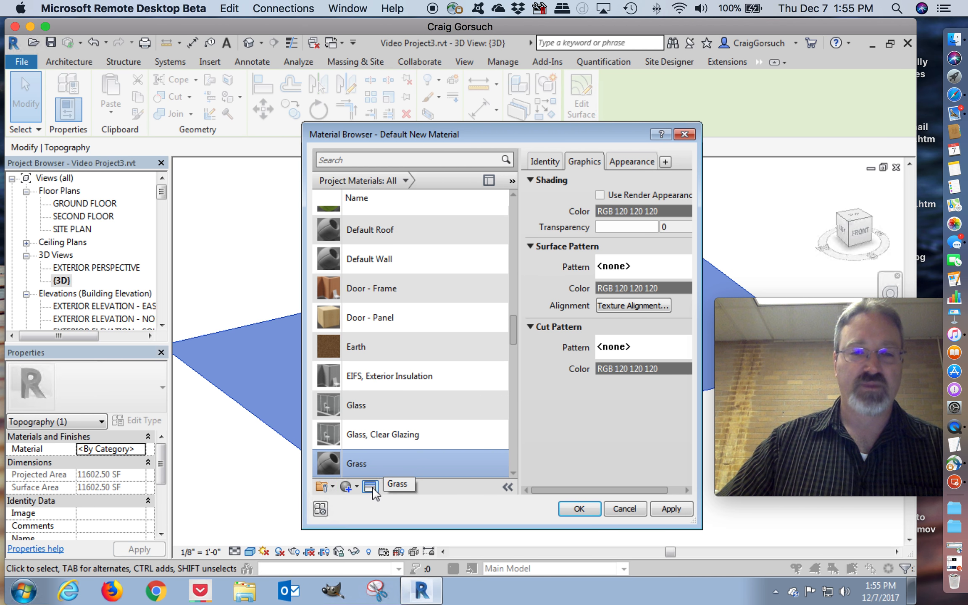
{"action": "mouse_move", "coordinate": [371, 487]}
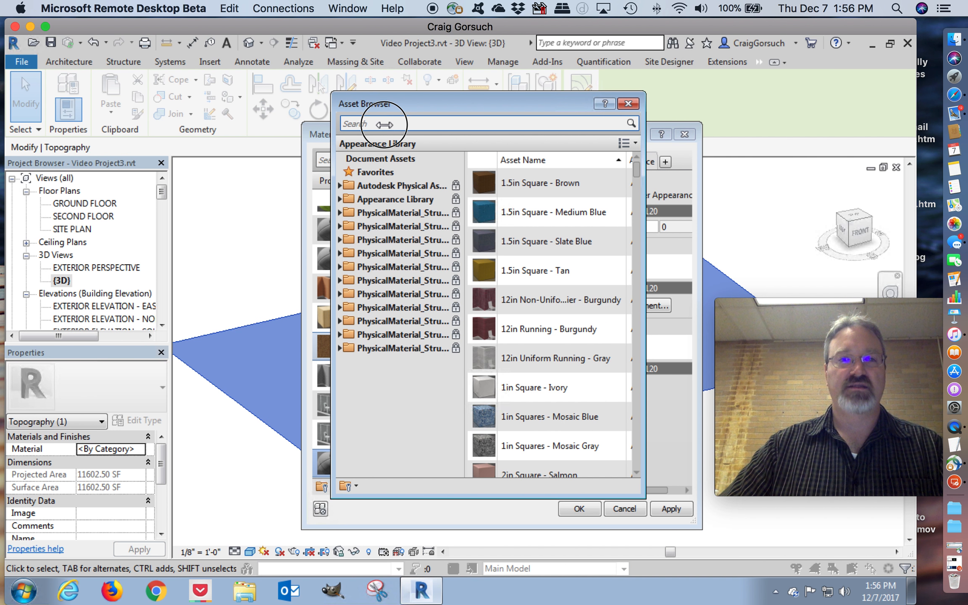
Step: Search the appearance library for grass and apply Grass - Dark Rye to the material
{"action": "type", "text": "grass"}
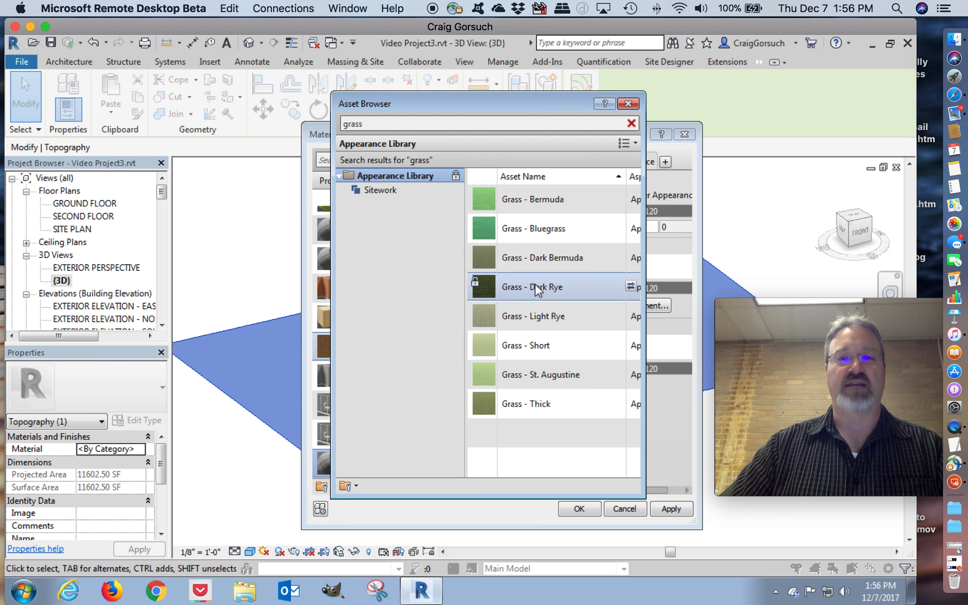
{"action": "mouse_move", "coordinate": [537, 290]}
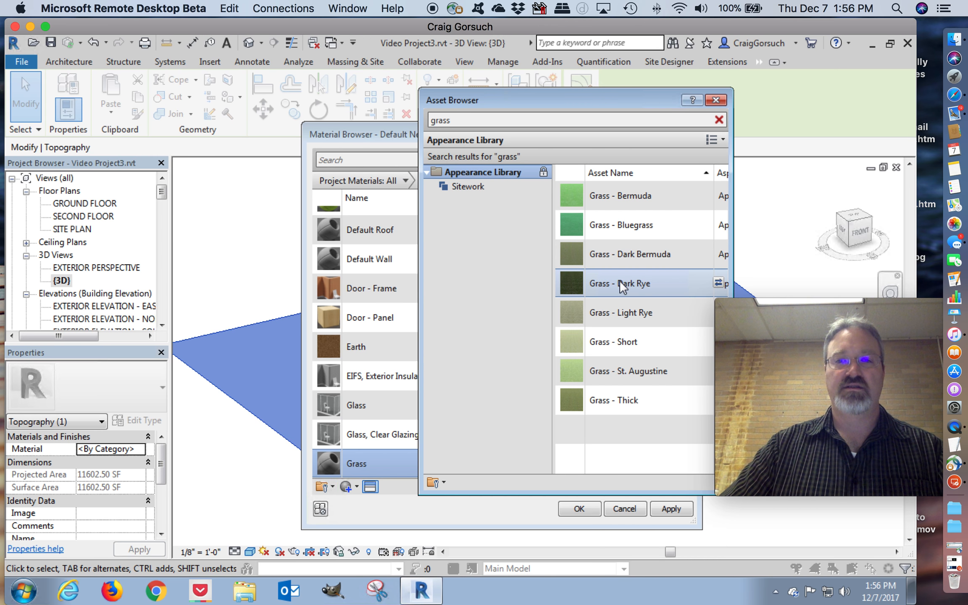
{"action": "left_click", "coordinate": [715, 120]}
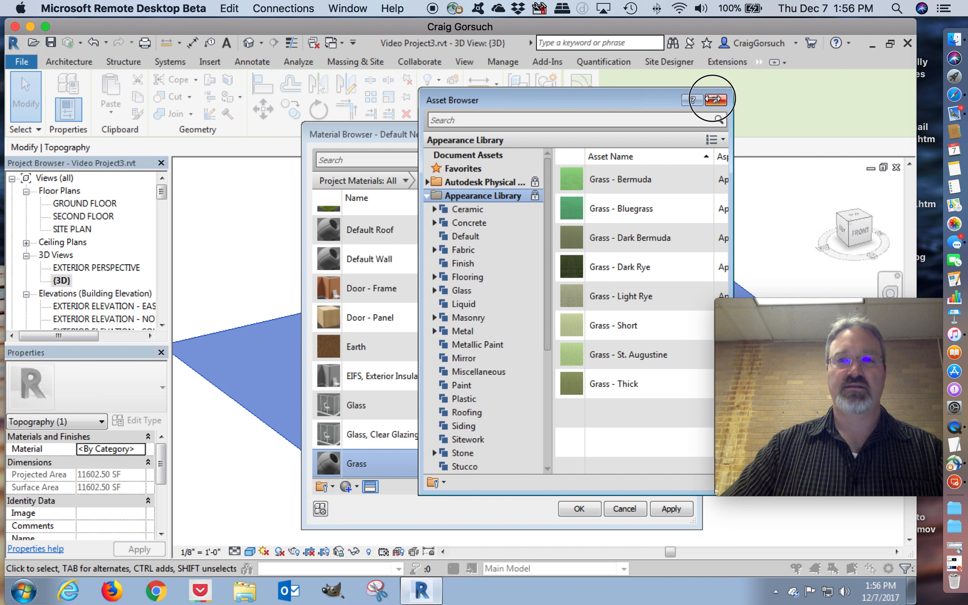
{"action": "left_click", "coordinate": [714, 100]}
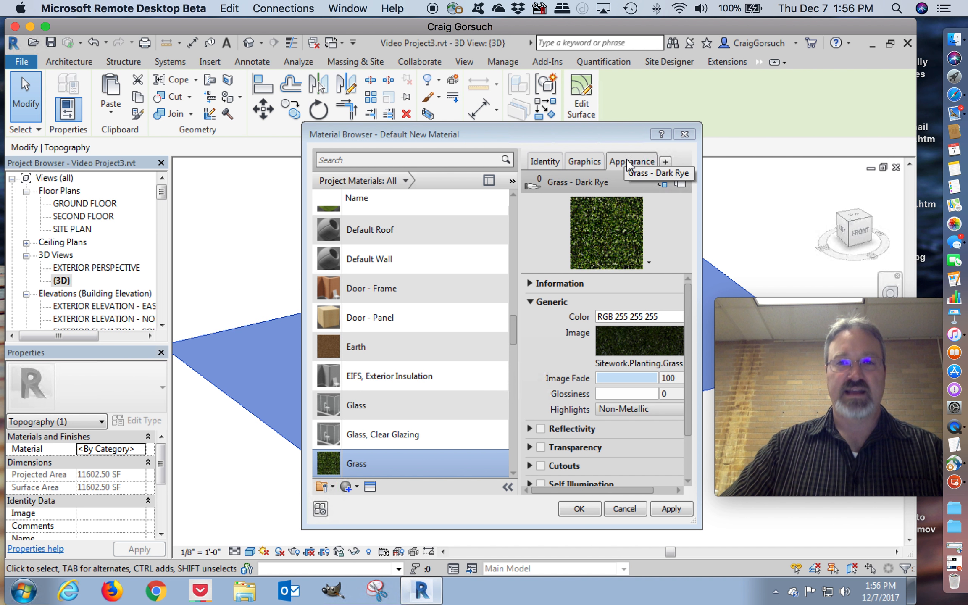
{"action": "mouse_move", "coordinate": [584, 161]}
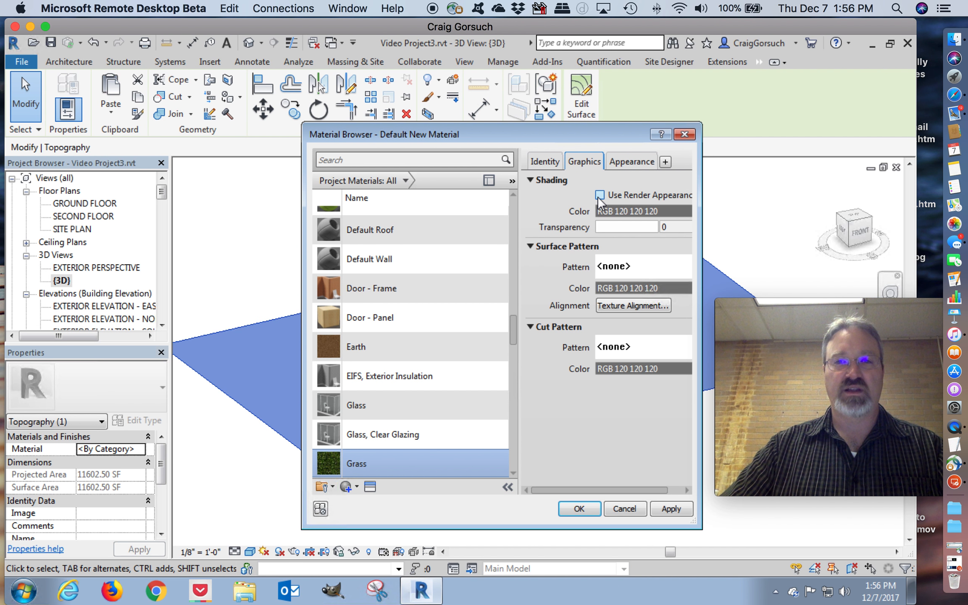
Step: Set the Grass material's Graphics shading colour to a lighter green, RGB 58 89 36
{"action": "left_click", "coordinate": [599, 194]}
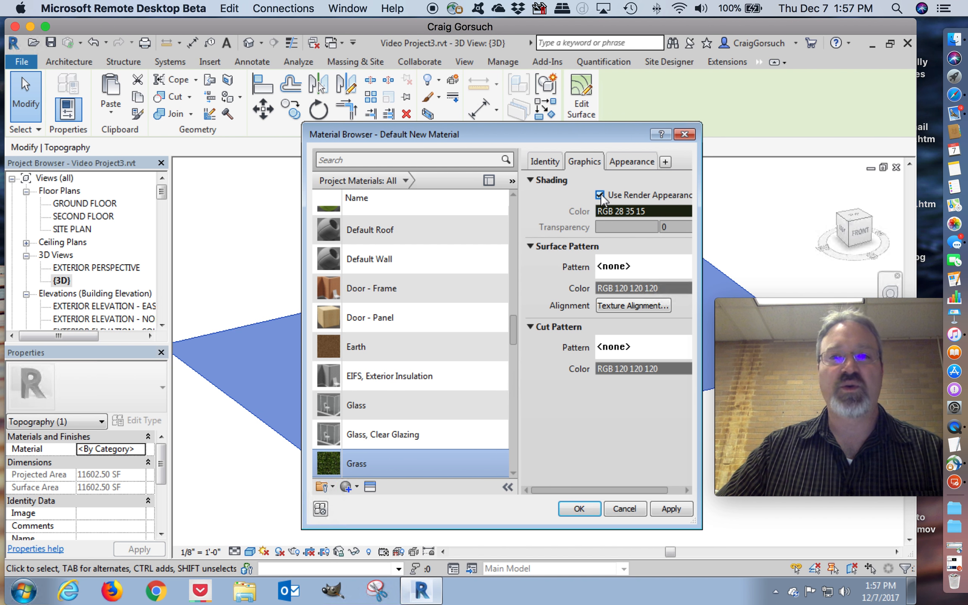
{"action": "left_click", "coordinate": [598, 195]}
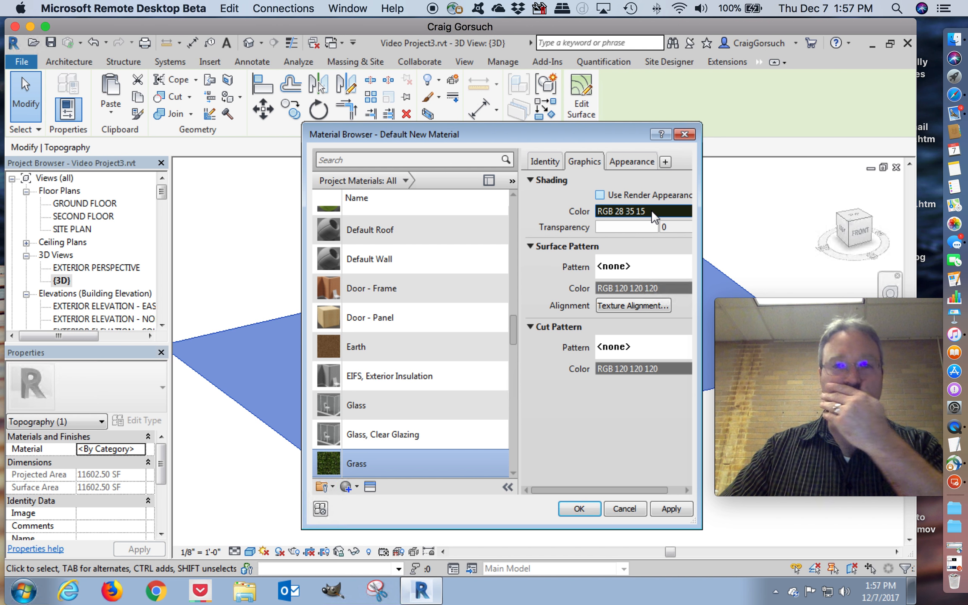
{"action": "left_click", "coordinate": [642, 211]}
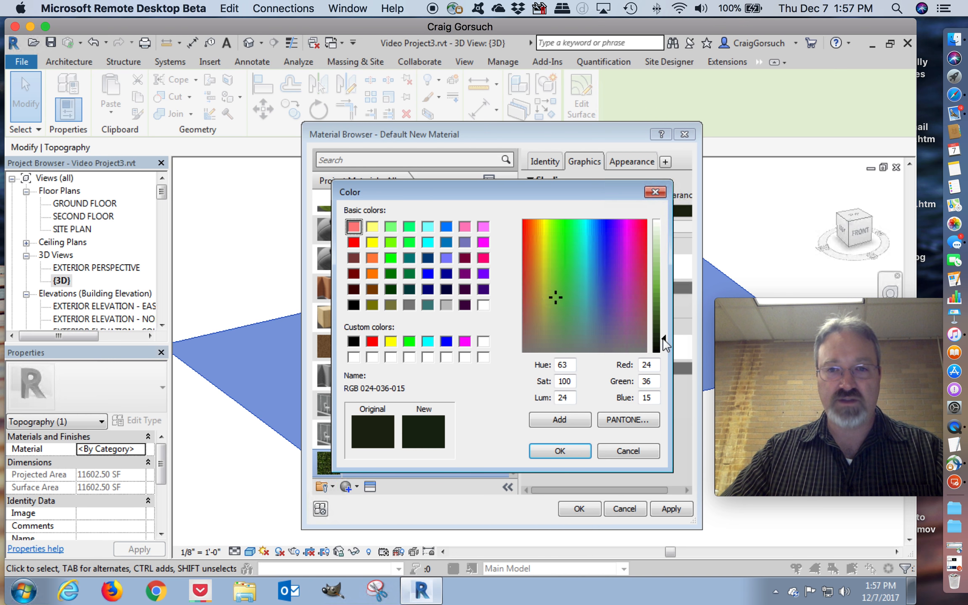
{"action": "left_click_drag", "start_coordinate": [656, 346], "coordinate": [664, 322]}
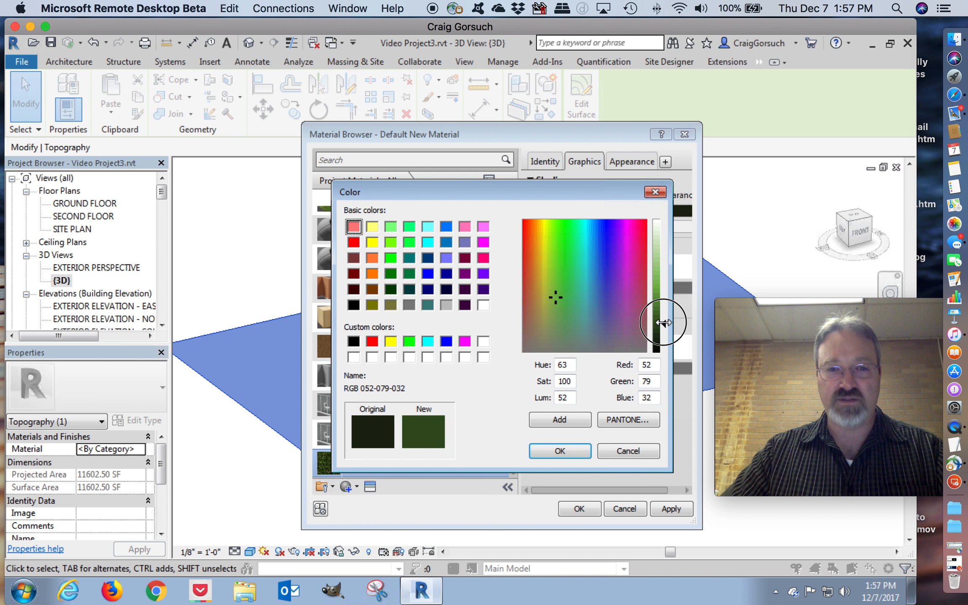
{"action": "left_click_drag", "start_coordinate": [664, 322], "coordinate": [663, 324]}
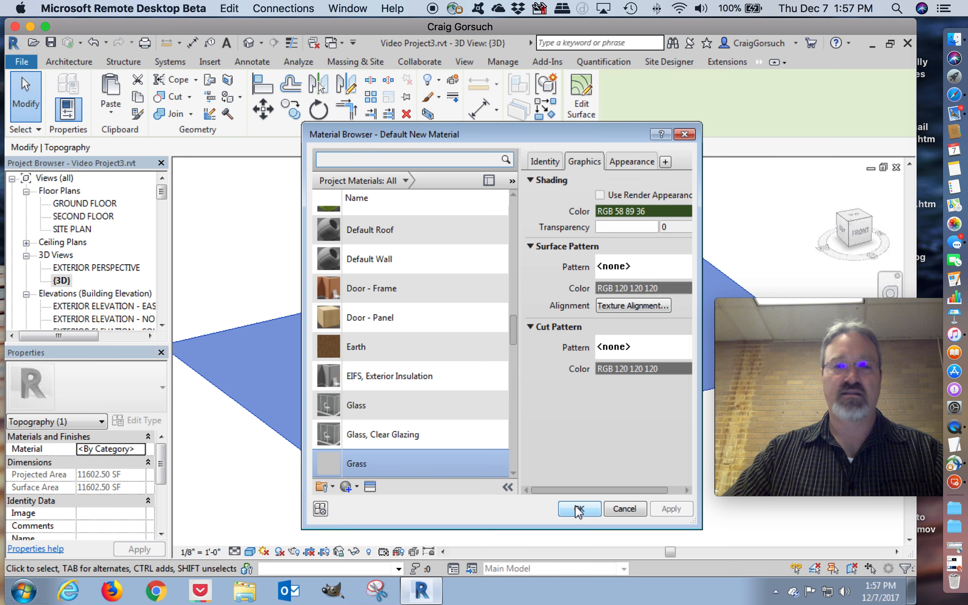
Step: Save the material edits and assign Grass as the toposurface's material
{"action": "left_click", "coordinate": [578, 507]}
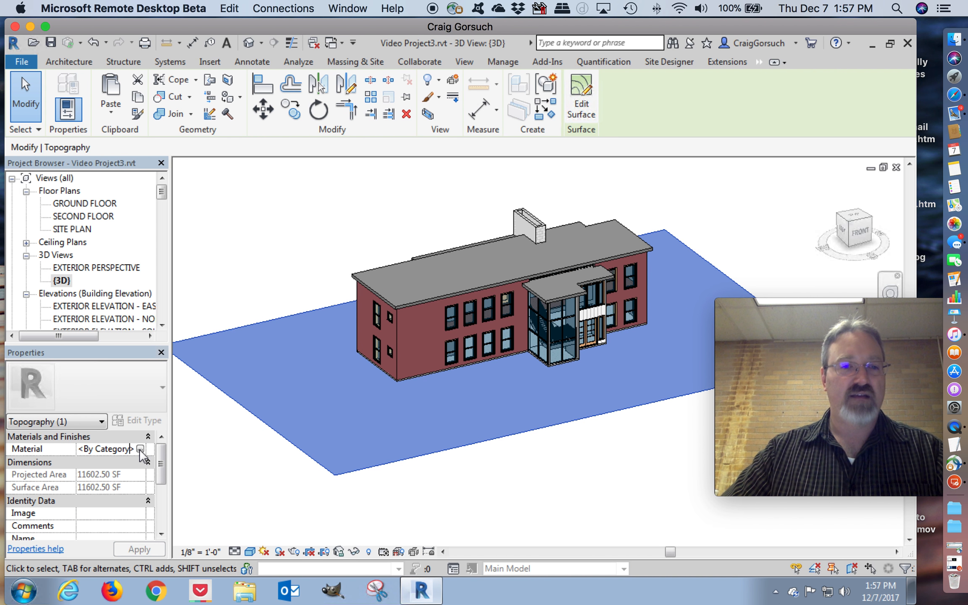
{"action": "left_click", "coordinate": [142, 449]}
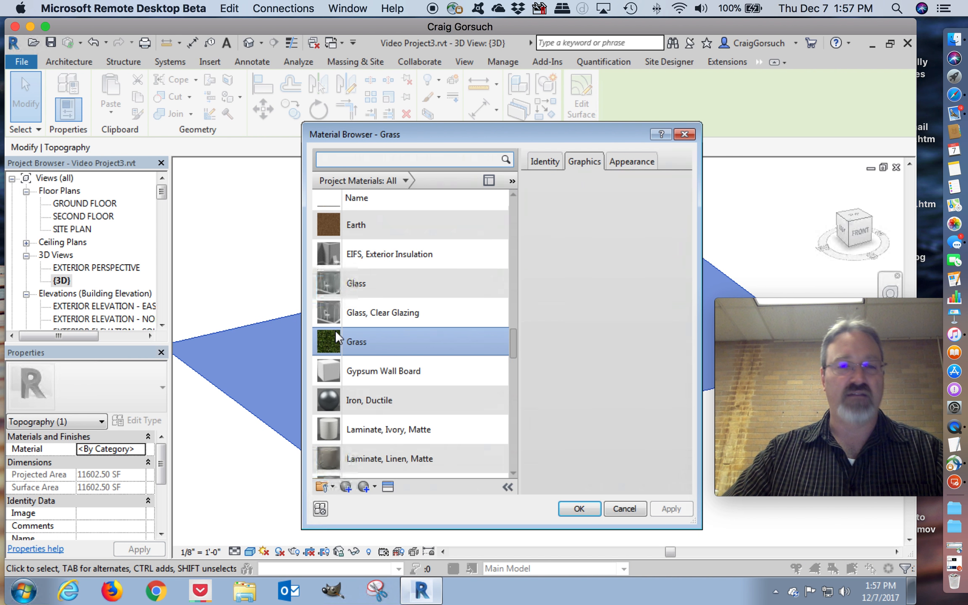
{"action": "left_click", "coordinate": [584, 161]}
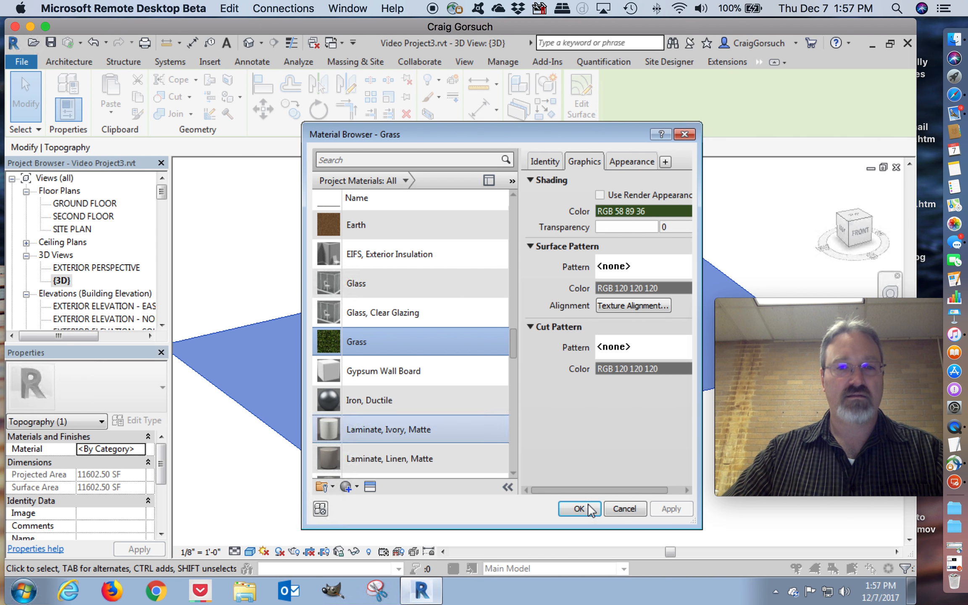
{"action": "left_click", "coordinate": [577, 509]}
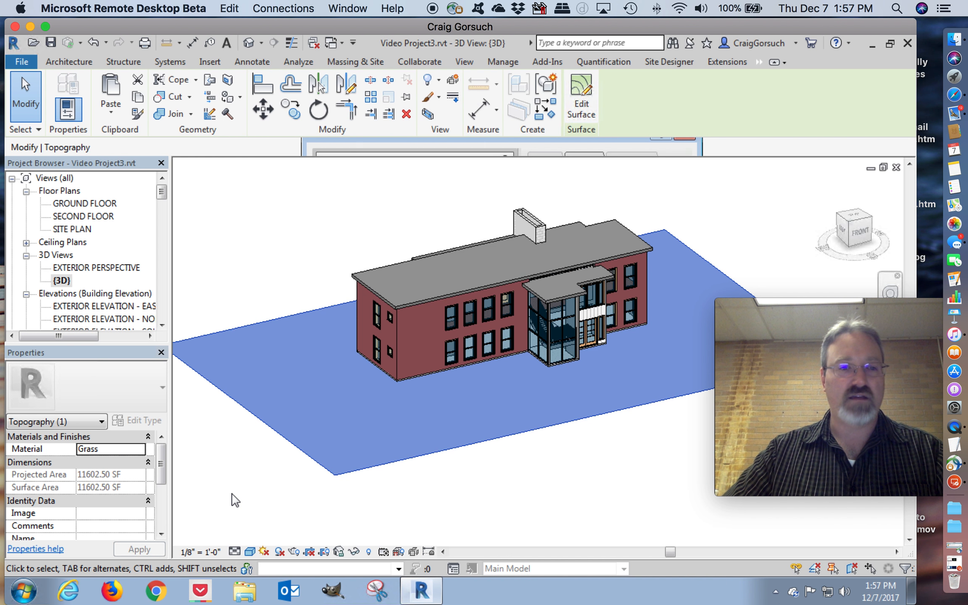